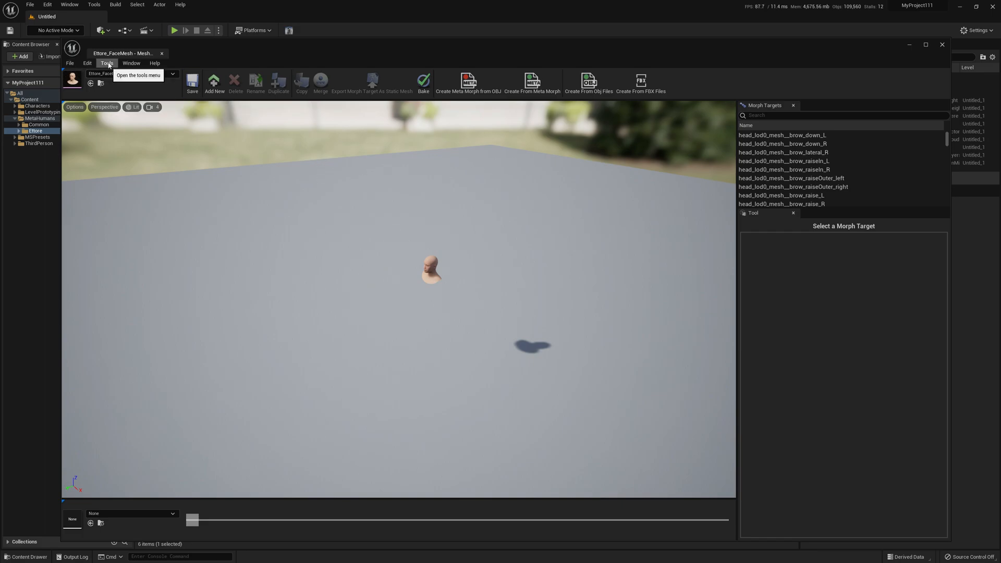
Step: Export the face mesh as OBJ with m_tal_nrw_body appended and welded export enabled
{"action": "left_click", "coordinate": [106, 63]}
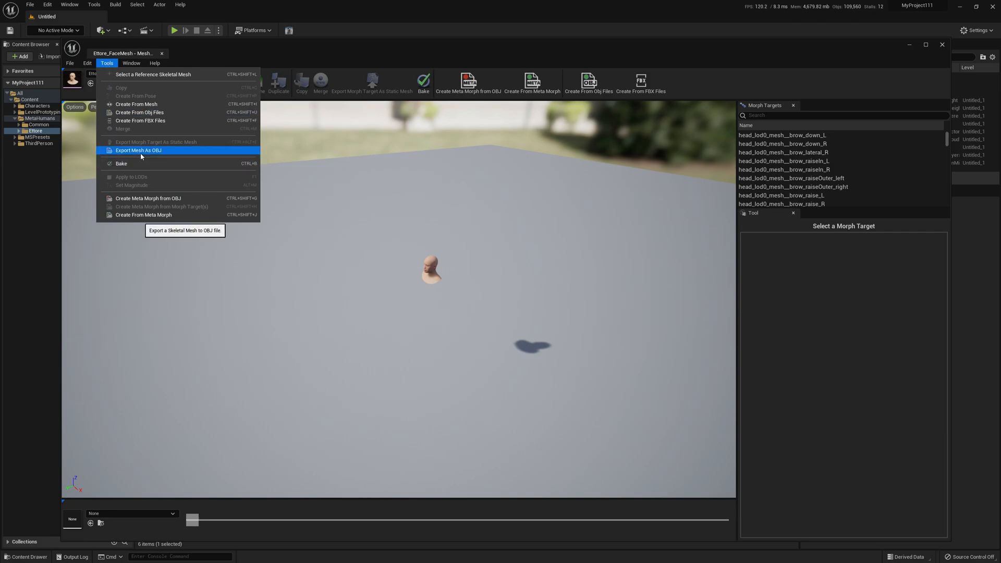
{"action": "left_click", "coordinate": [138, 150]}
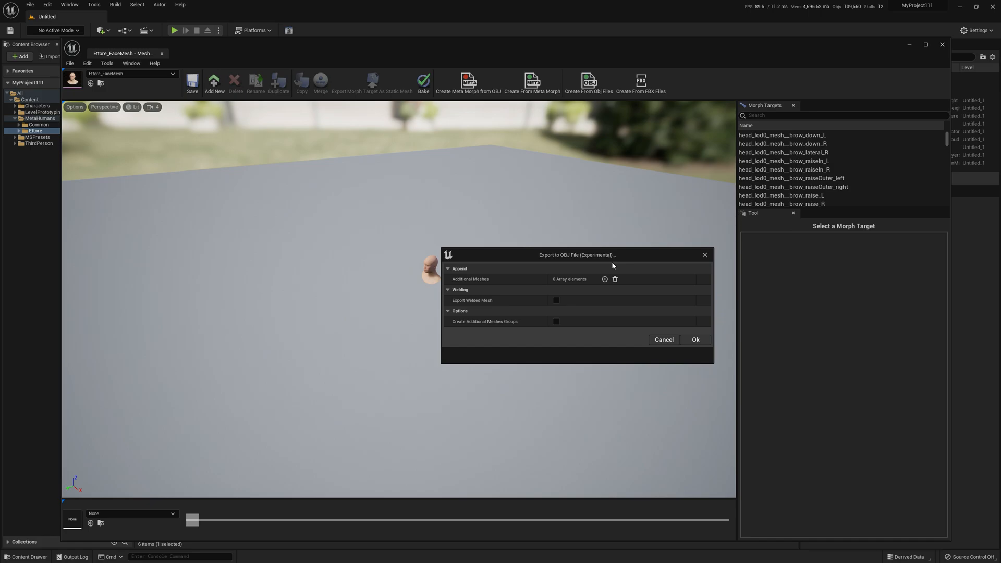
{"action": "mouse_move", "coordinate": [605, 279]}
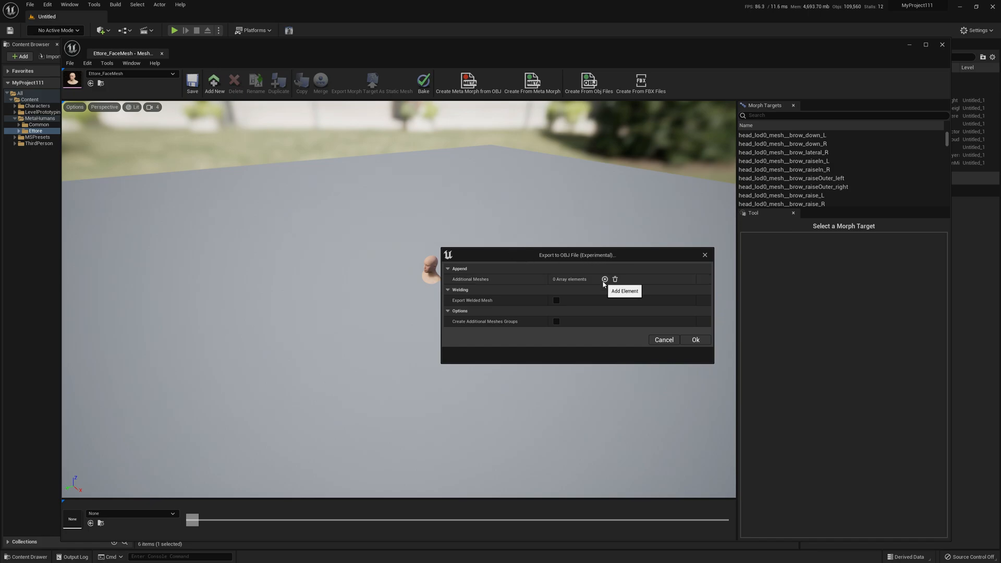
{"action": "mouse_move", "coordinate": [474, 282]}
{"action": "type", "text": "m_tal"}
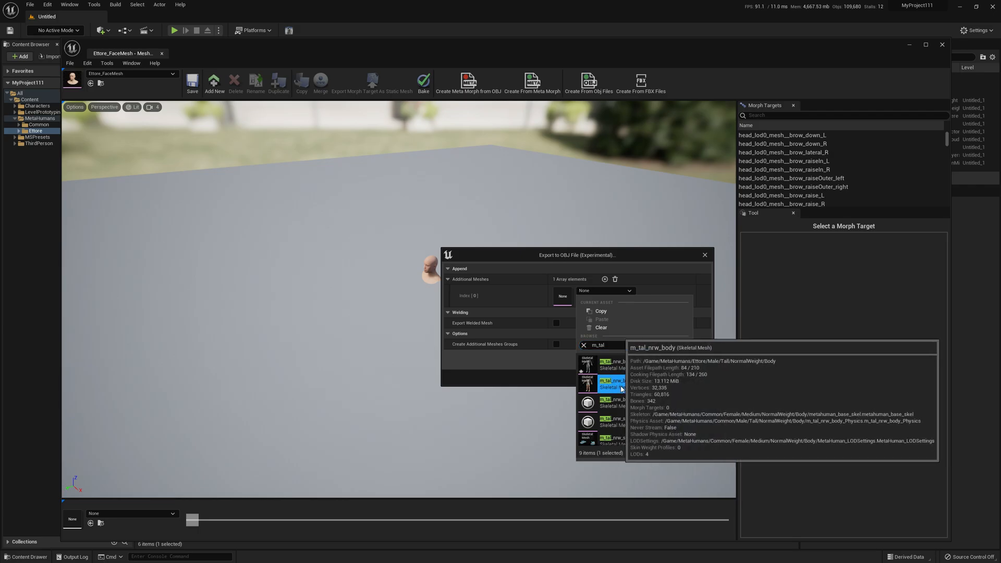
{"action": "left_click", "coordinate": [606, 383]}
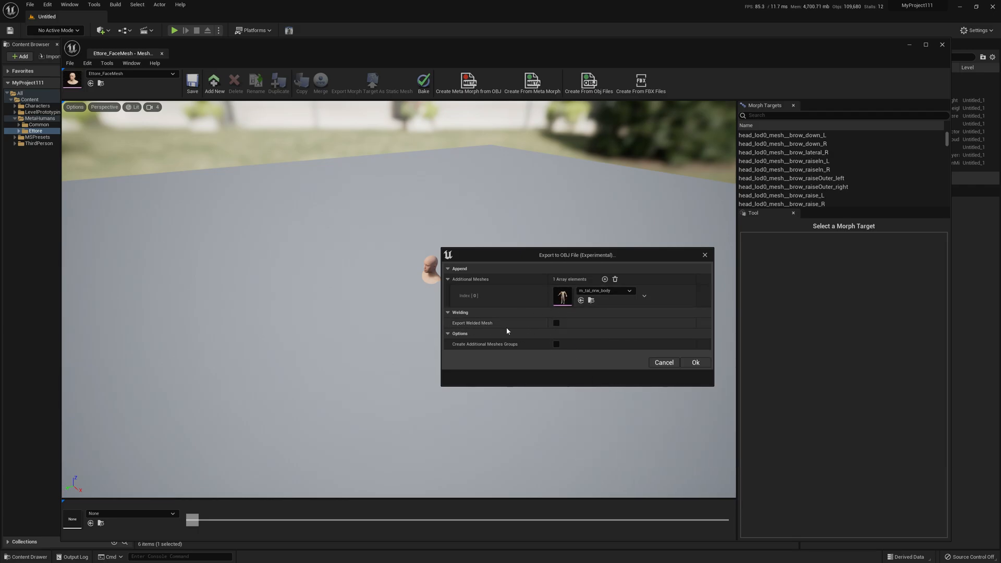
{"action": "left_click", "coordinate": [555, 323]}
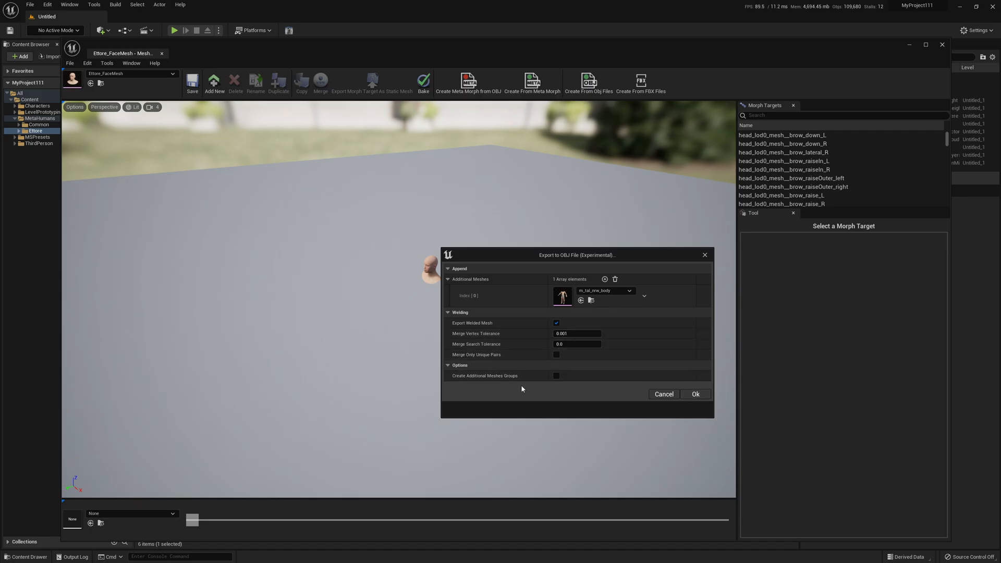
{"action": "left_click", "coordinate": [695, 394]}
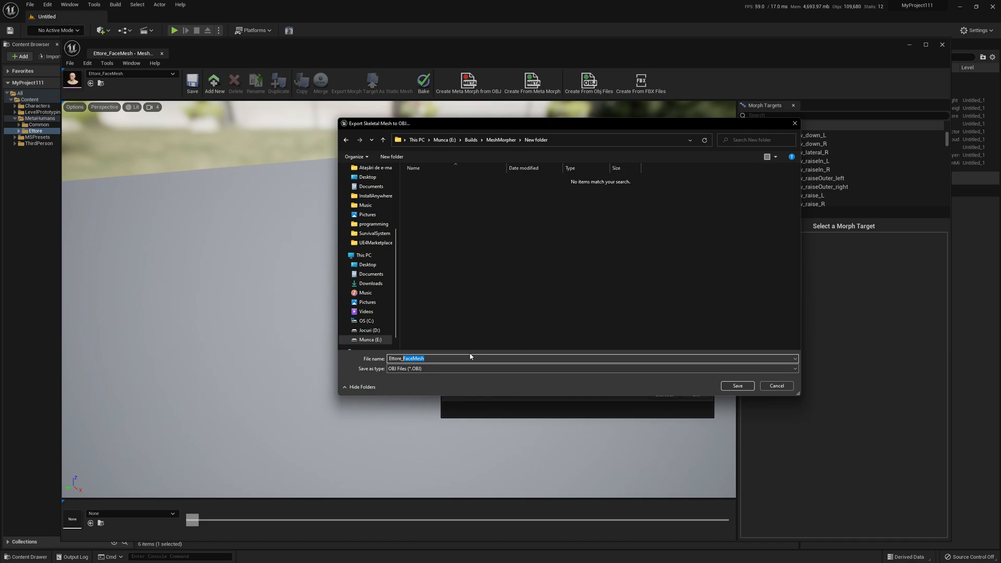
Step: Save the OBJ as Ettore_BaseFullBody in the New folder and dismiss the completion message
{"action": "type", "text": "Ettore_BaseFullBody"}
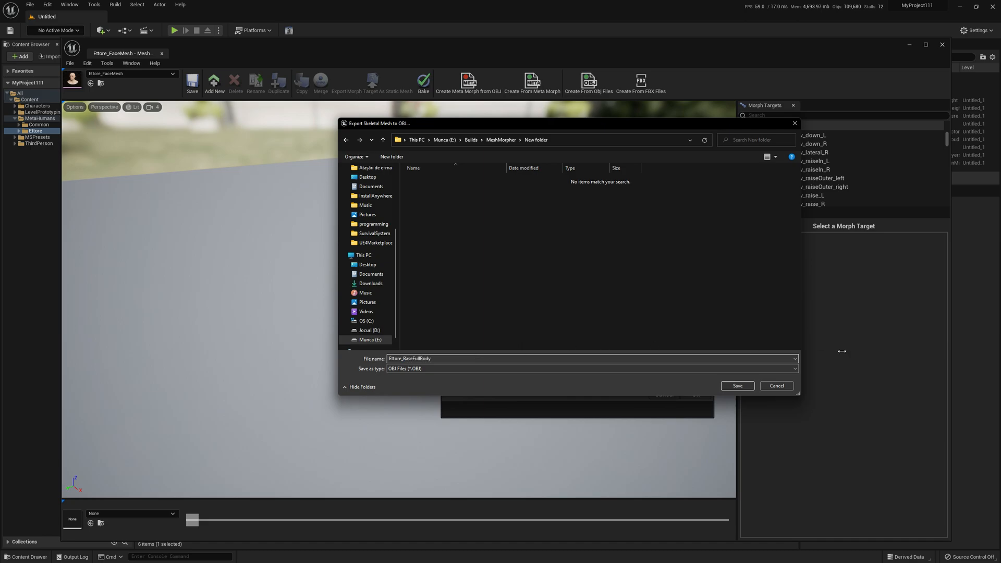
{"action": "left_click", "coordinate": [736, 385]}
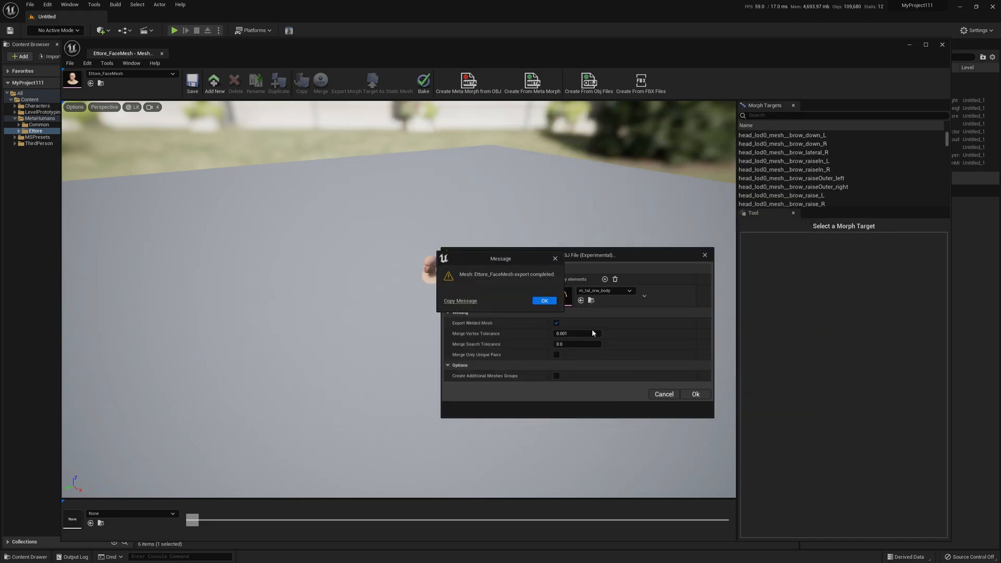
{"action": "left_click", "coordinate": [543, 301]}
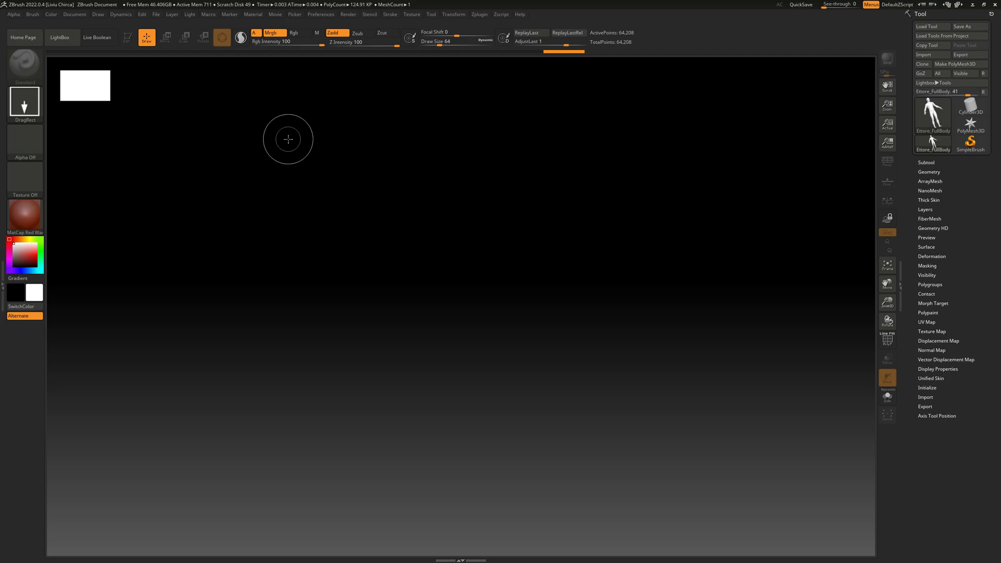
{"action": "mouse_move", "coordinate": [83, 23]}
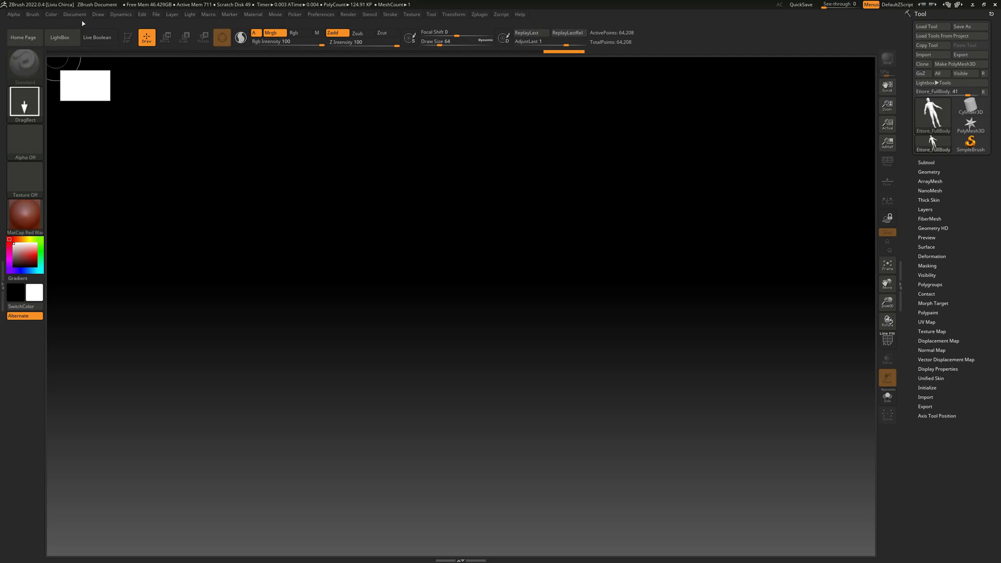
Step: Import Ettore_BaseFullBody.OBJ from the New folder into ZBrush
{"action": "left_click", "coordinate": [923, 54]}
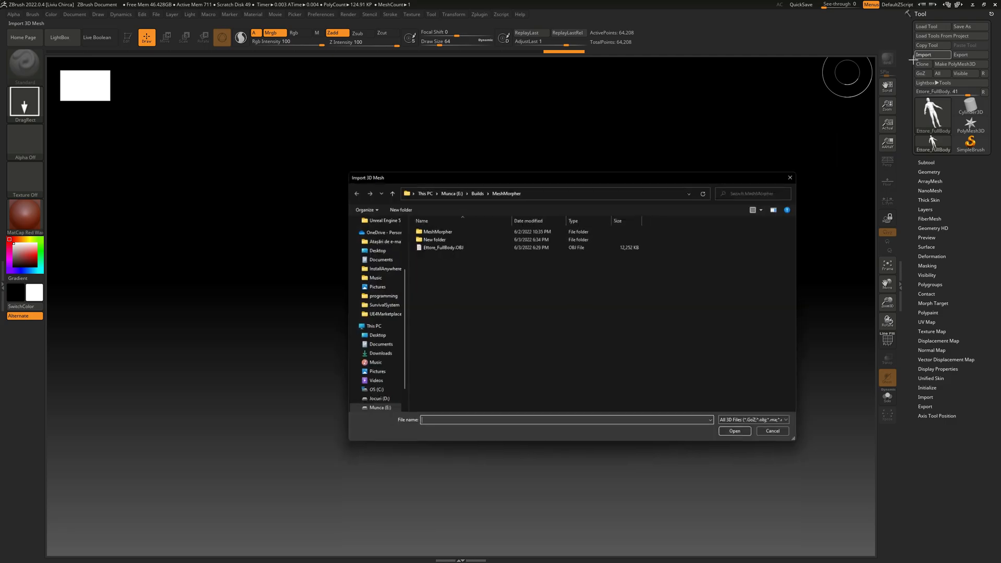
{"action": "double_click", "coordinate": [433, 240]}
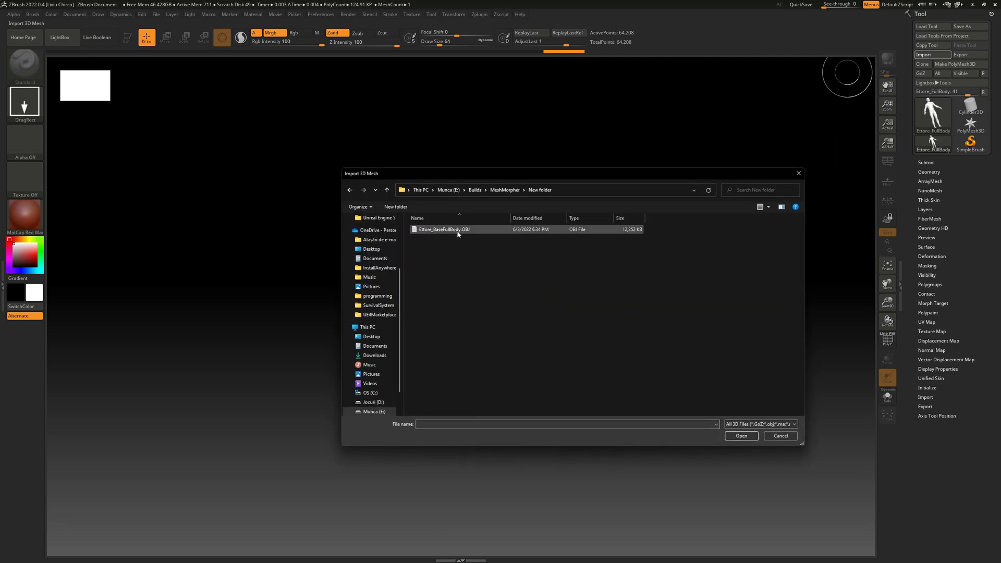
{"action": "left_click", "coordinate": [444, 228]}
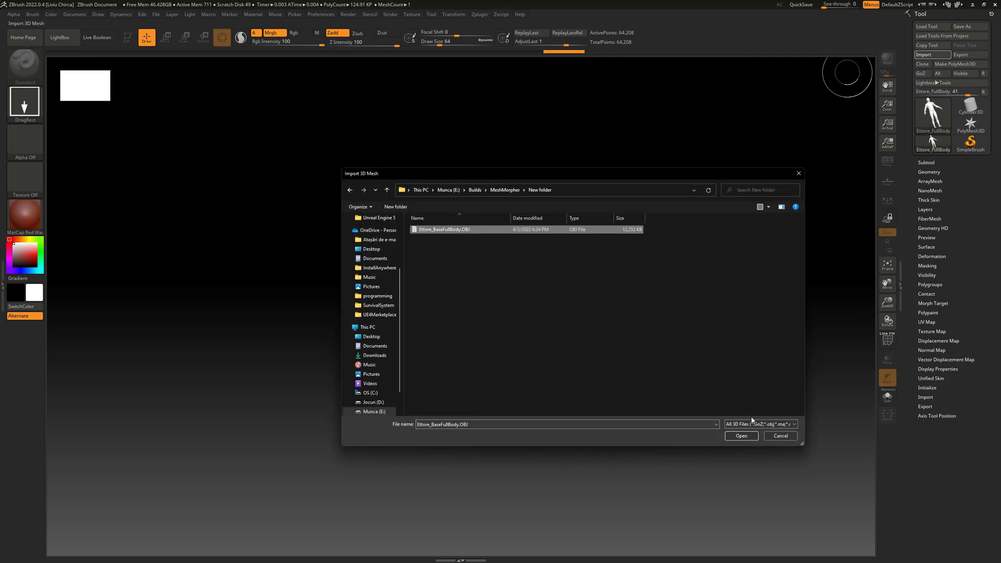
{"action": "left_click", "coordinate": [740, 436]}
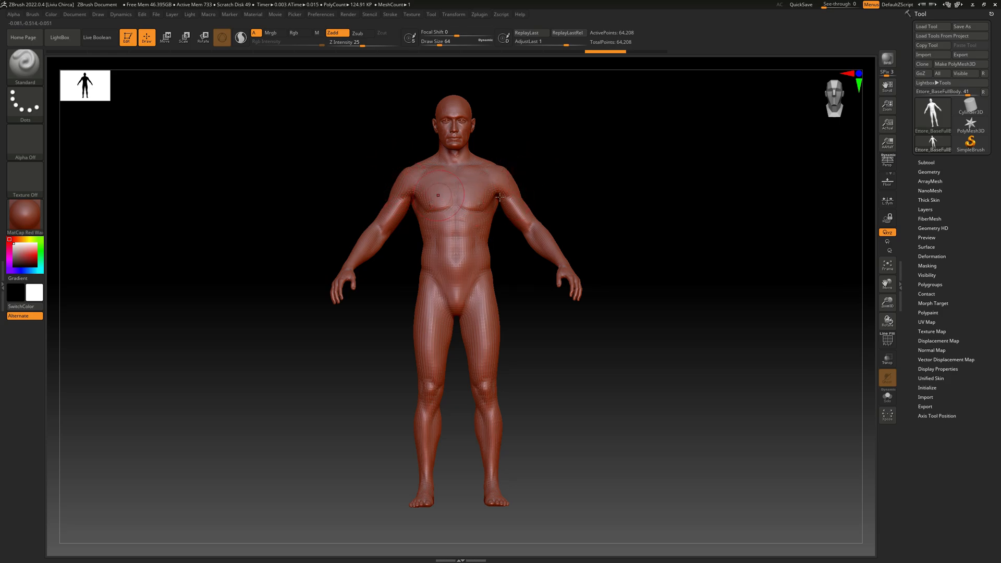
{"action": "mouse_move", "coordinate": [389, 176]}
{"action": "type", "text": "Ettore_MorphedFullBody.obj"}
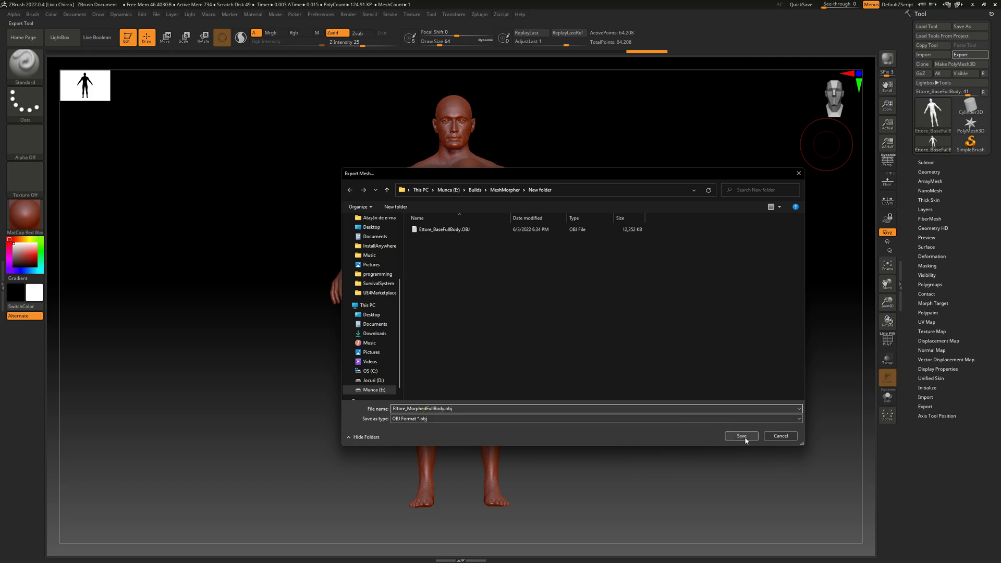
Step: Save the reshaped body as Ettore_MorphedFullBody.obj in the New folder
{"action": "left_click", "coordinate": [740, 436]}
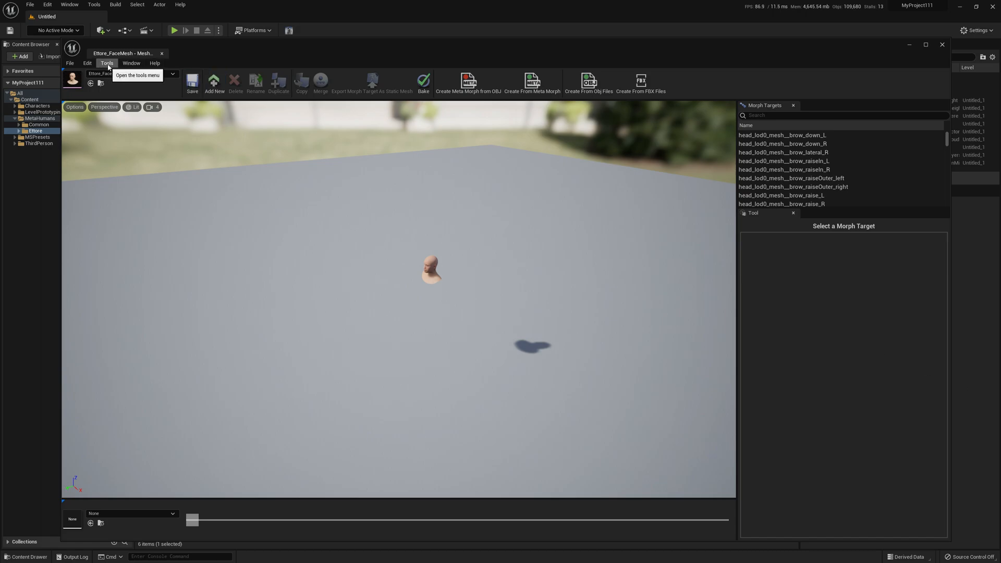
Step: In Create From Obj Files, load Ettore_BaseFullBody.OBJ as base and Ettore_MorphedFullBody.obj as morphed
{"action": "left_click", "coordinate": [588, 83]}
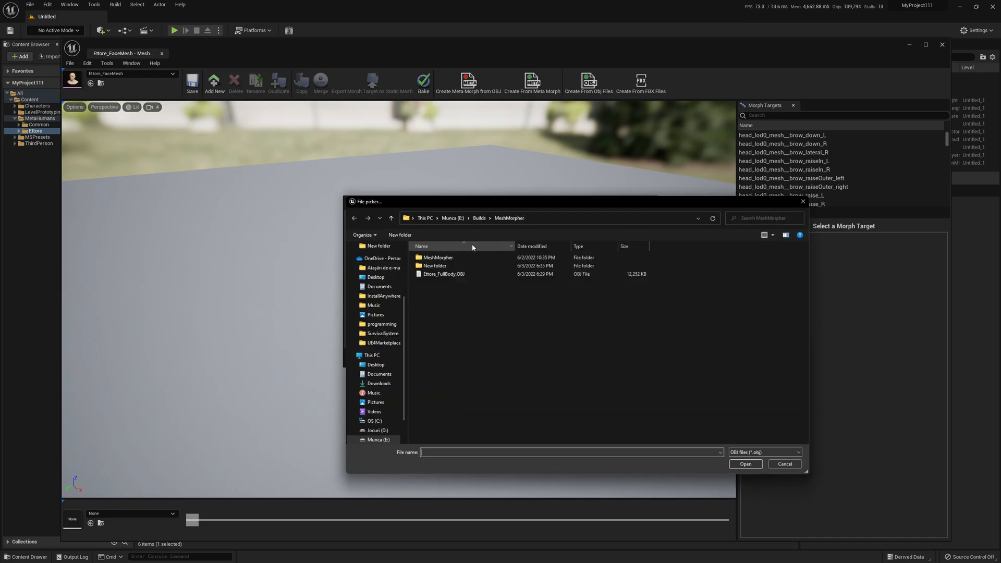
{"action": "double_click", "coordinate": [434, 265]}
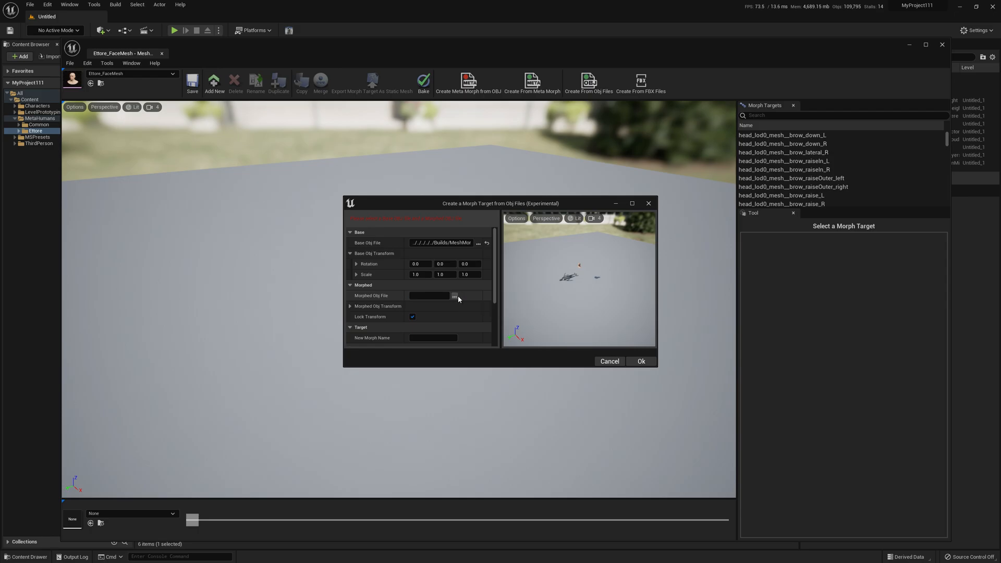
{"action": "left_click", "coordinate": [454, 296]}
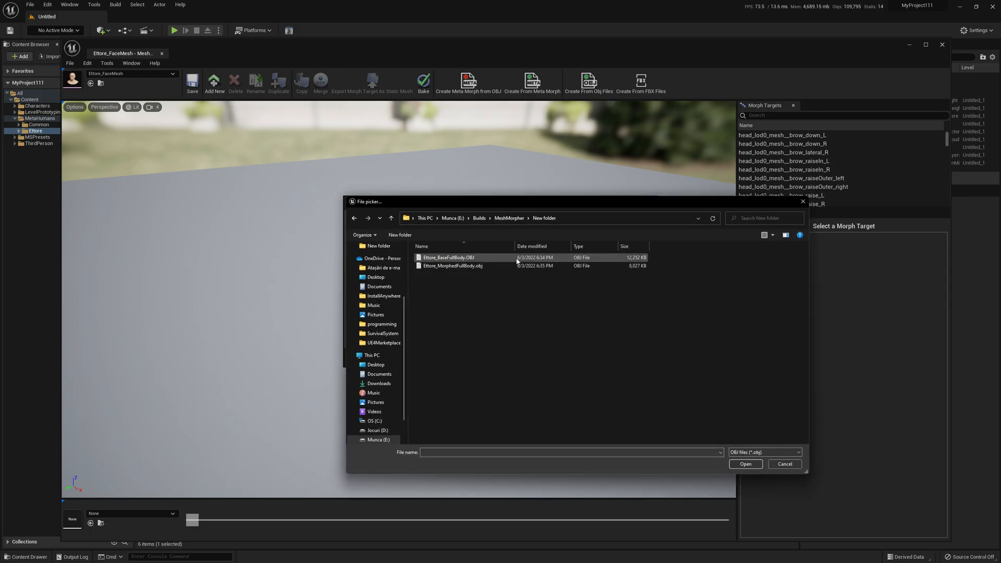
{"action": "left_click", "coordinate": [452, 265]}
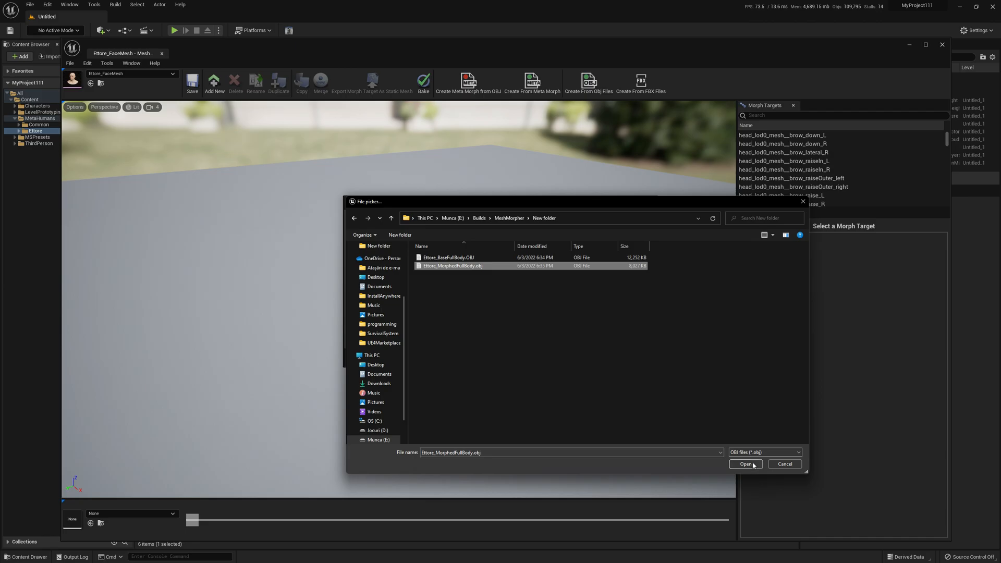
{"action": "left_click", "coordinate": [745, 464]}
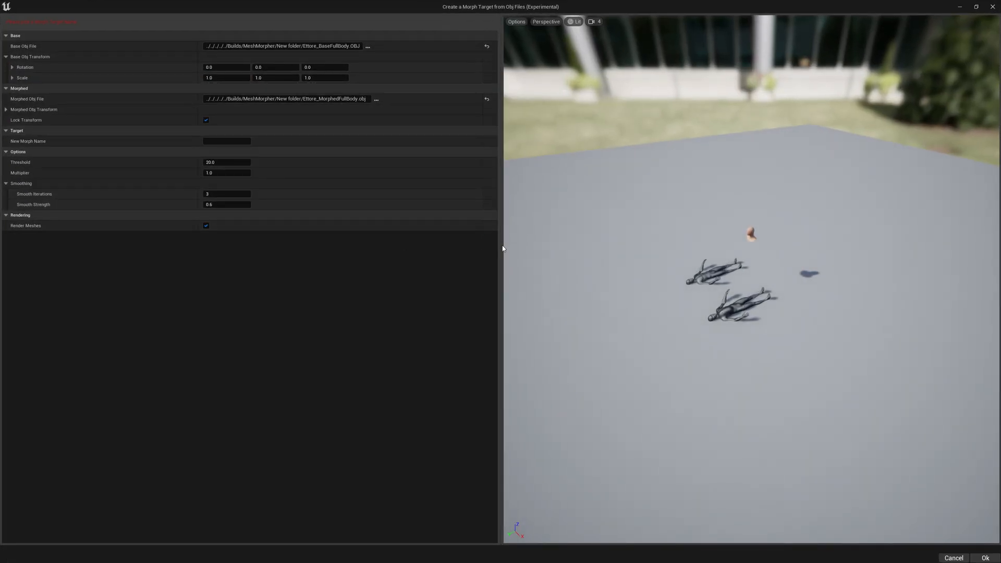
Step: Set the base OBJ rotation to X 90 and Y 180
{"action": "left_click_drag", "start_coordinate": [503, 249], "coordinate": [341, 250]}
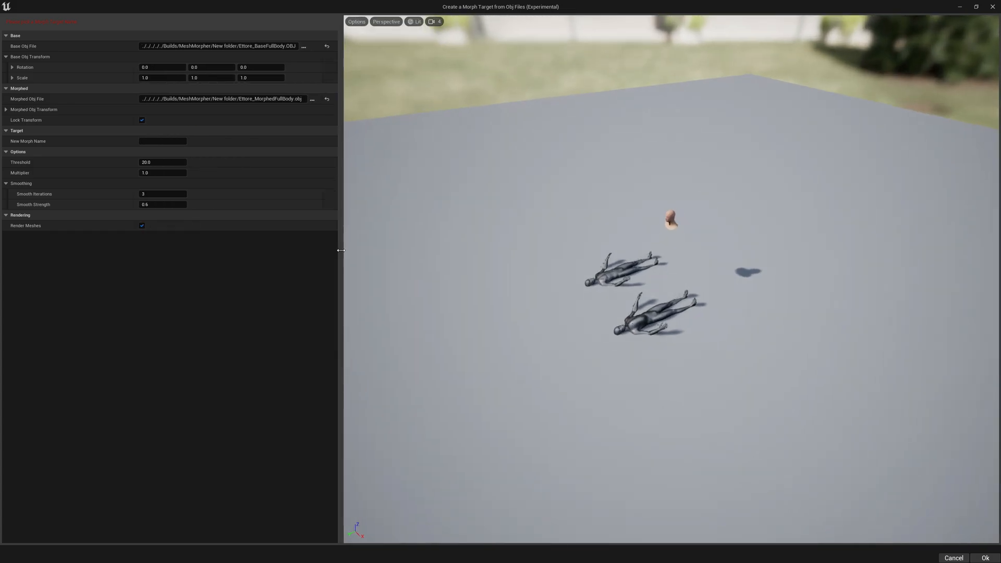
{"action": "left_click", "coordinate": [163, 67]}
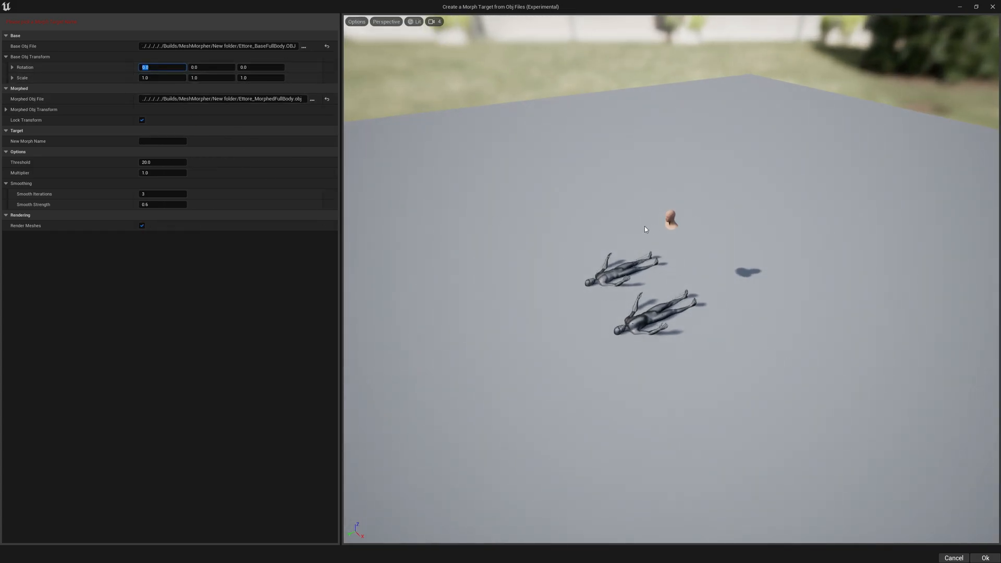
{"action": "mouse_move", "coordinate": [696, 224]}
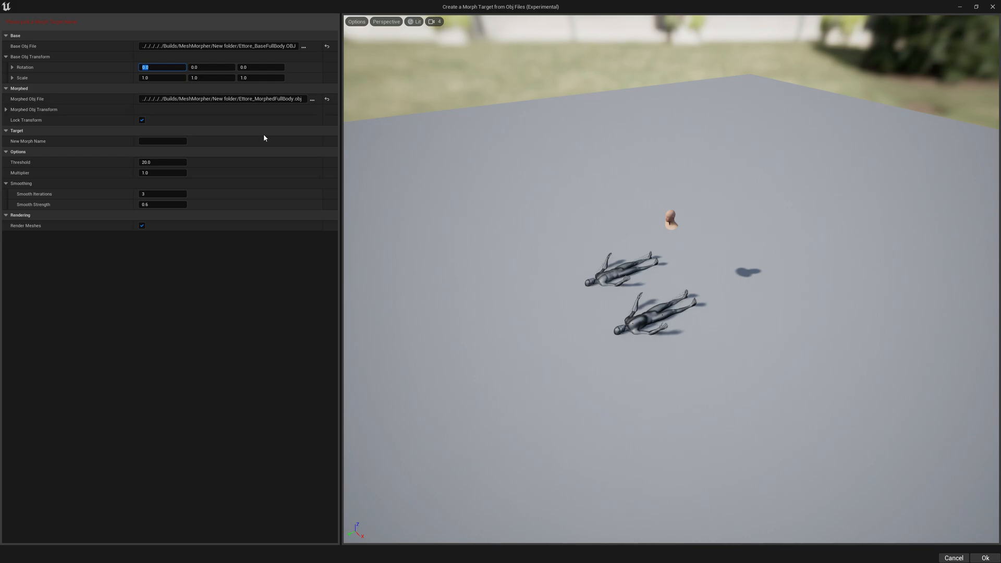
{"action": "type", "text": "90"}
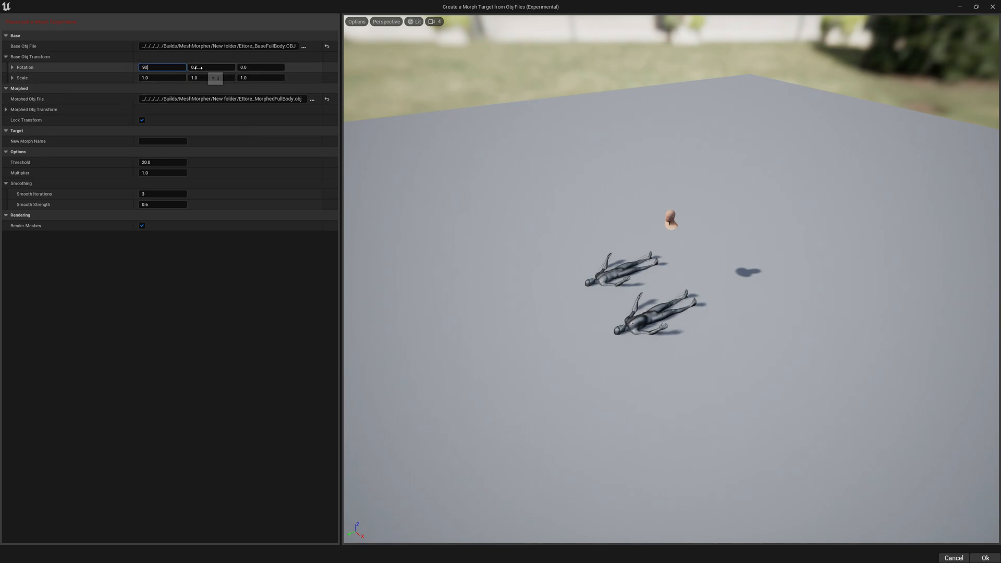
{"action": "type", "text": "18"}
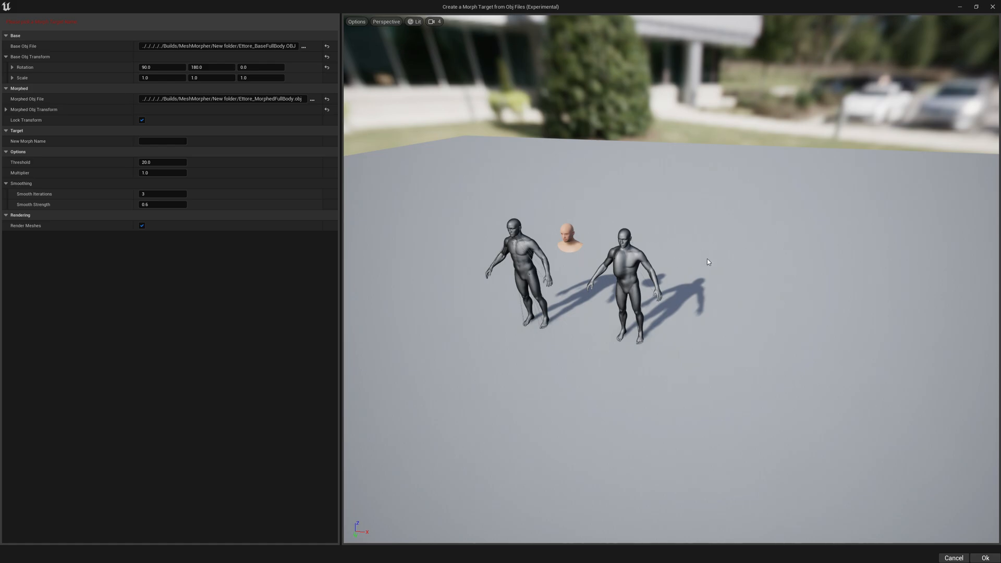
Step: Set the base OBJ scale X to -1 and name the new morph Test1
{"action": "left_click", "coordinate": [162, 77]}
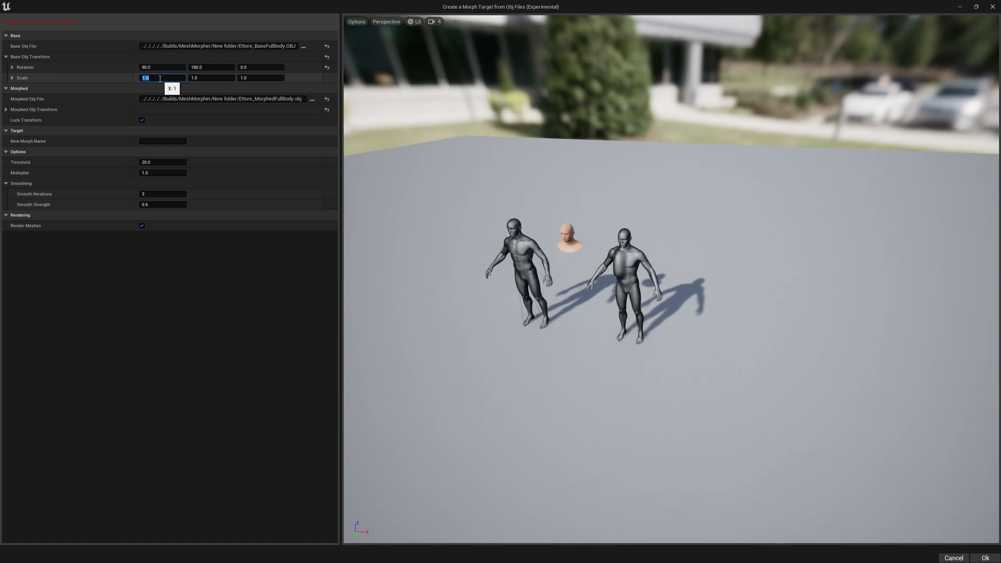
{"action": "type", "text": "-1"}
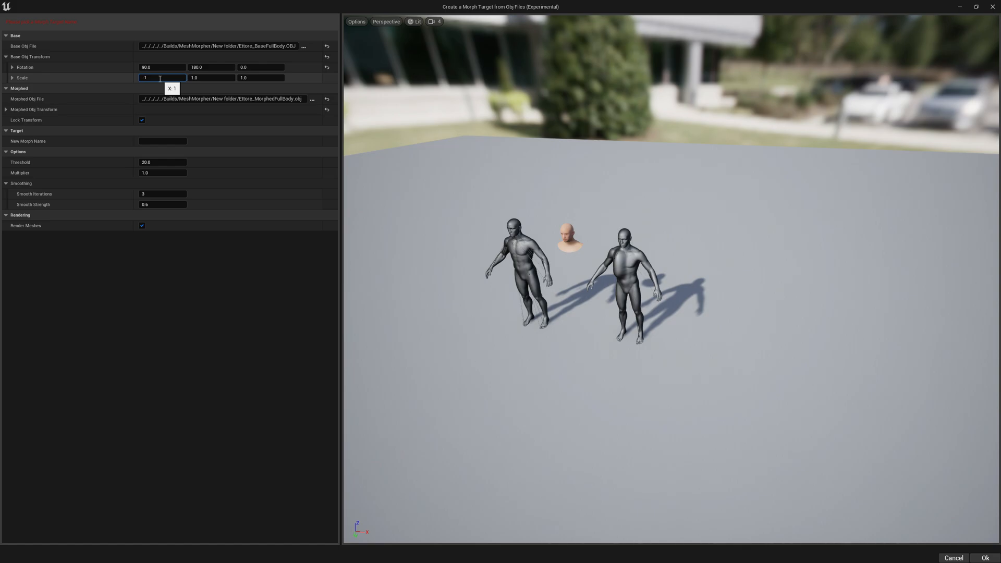
{"action": "mouse_move", "coordinate": [21, 83]}
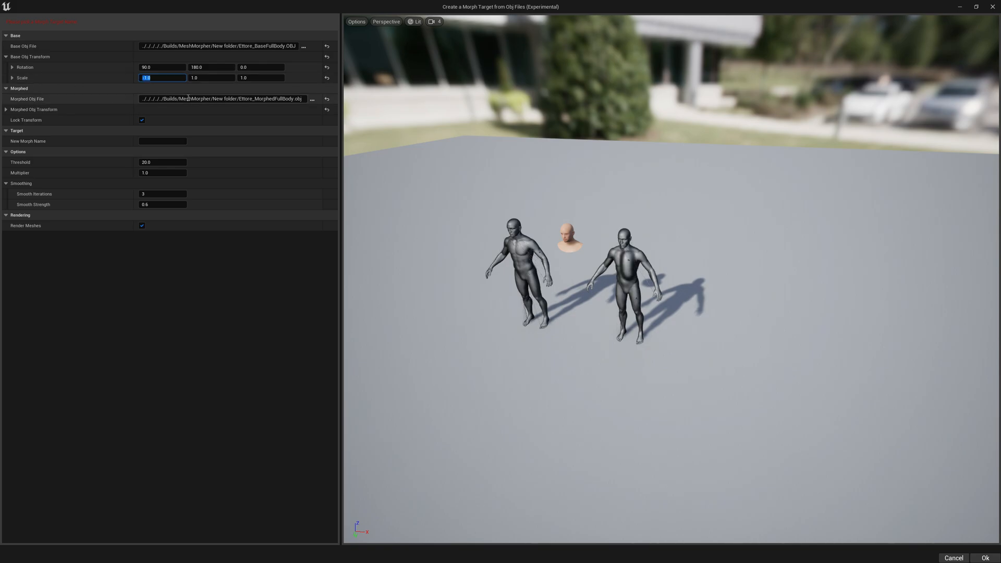
{"action": "left_click", "coordinate": [162, 141]}
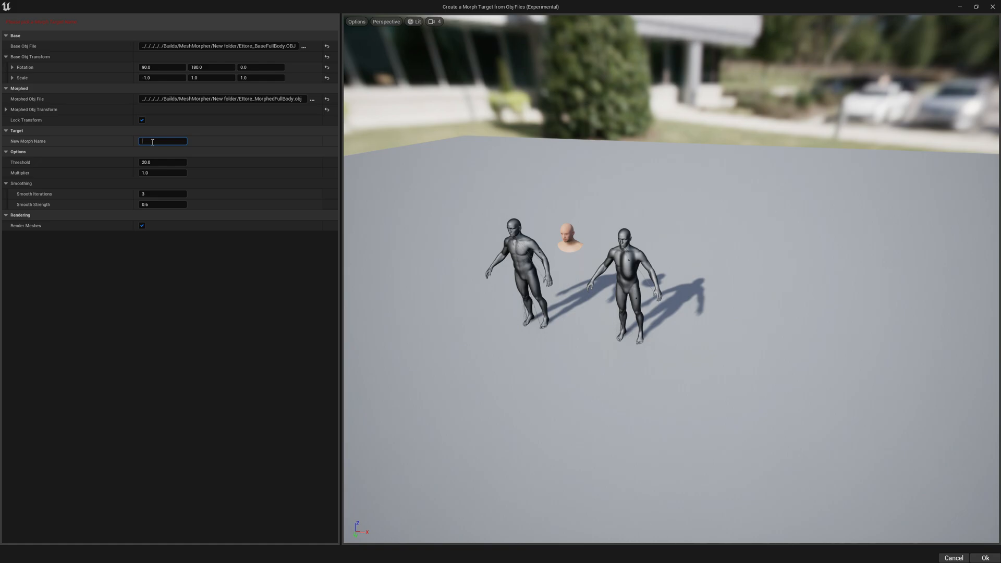
{"action": "type", "text": "Test1"}
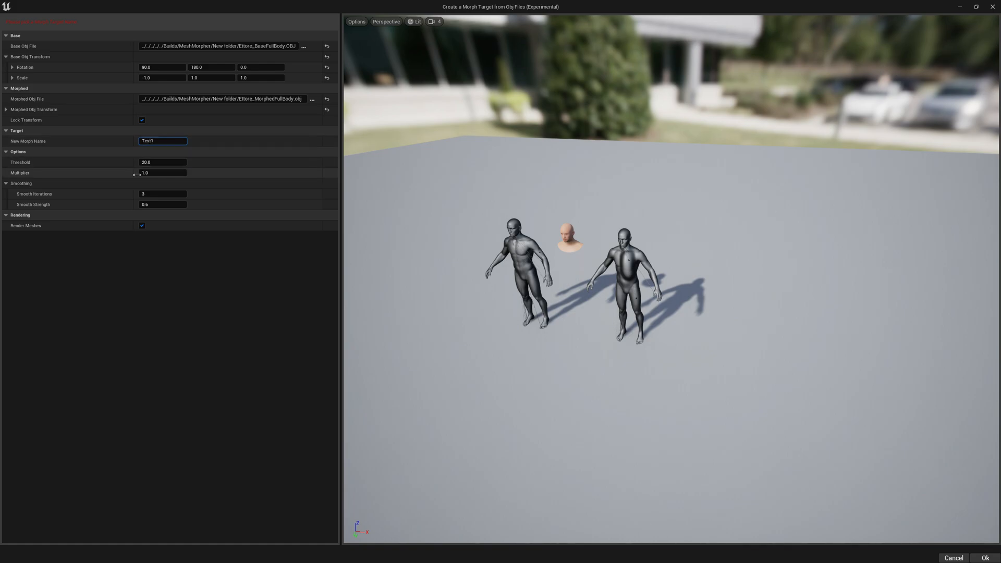
{"action": "mouse_move", "coordinate": [63, 169]}
{"action": "type", "text": "0"}
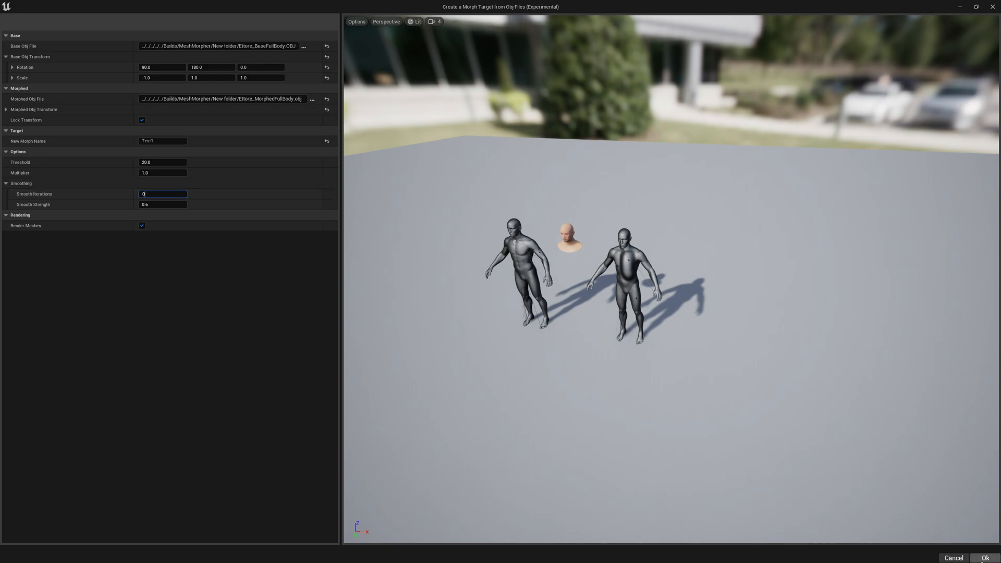
{"action": "mouse_move", "coordinate": [950, 542]}
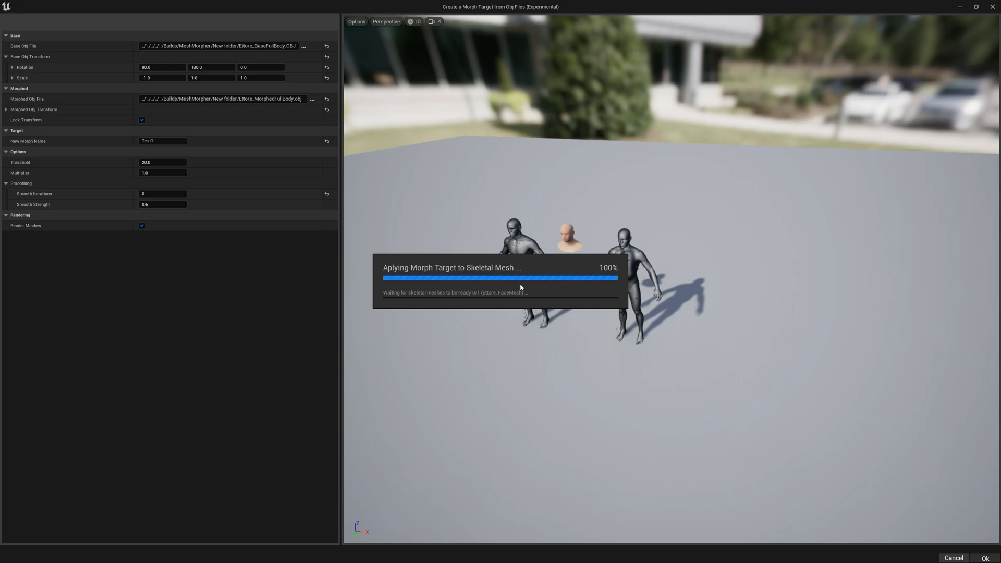
{"action": "mouse_move", "coordinate": [520, 284]}
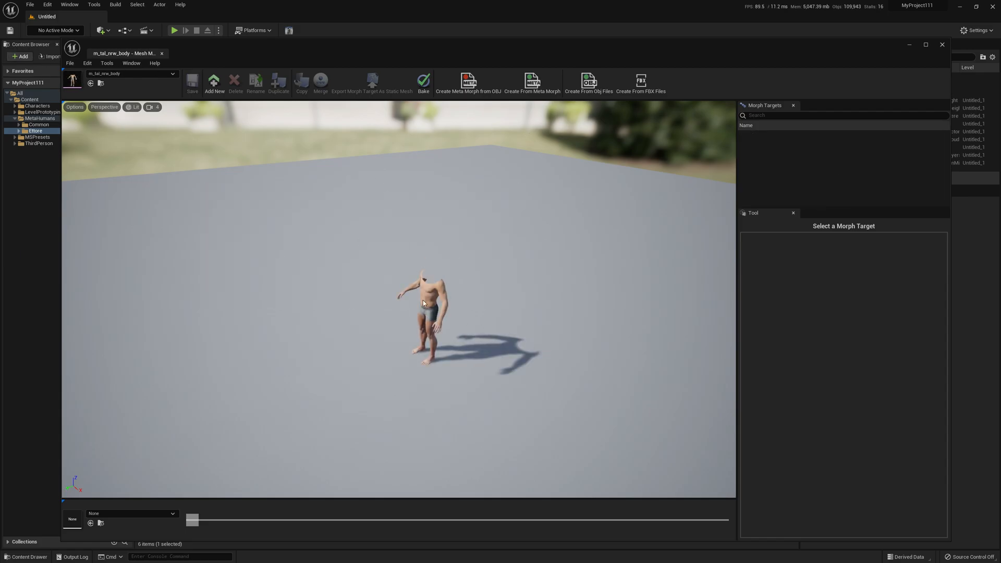
Step: Reopen Create From Obj Files, load the morphed OBJ, and set rotation 90/180
{"action": "left_click", "coordinate": [106, 62]}
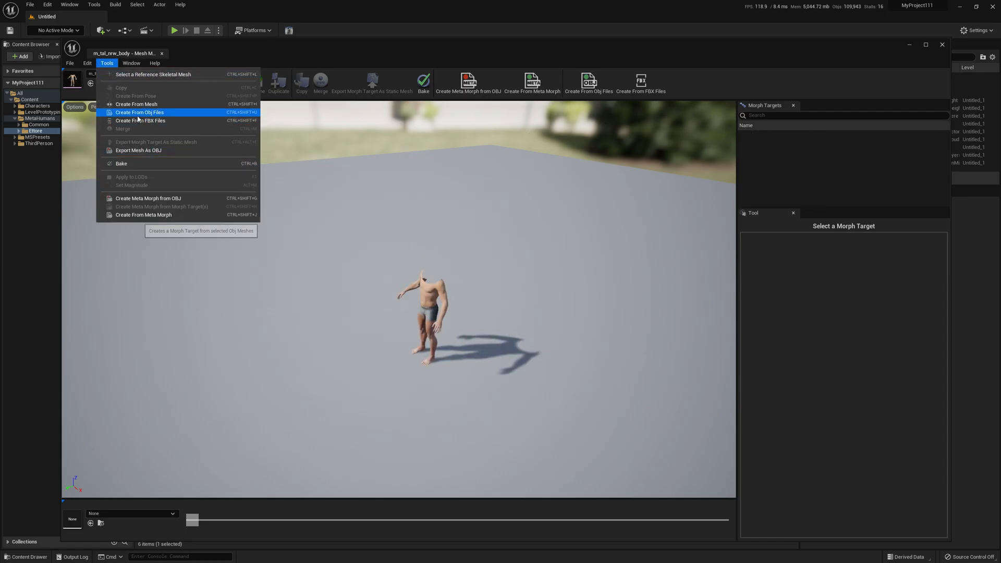
{"action": "left_click", "coordinate": [140, 113]}
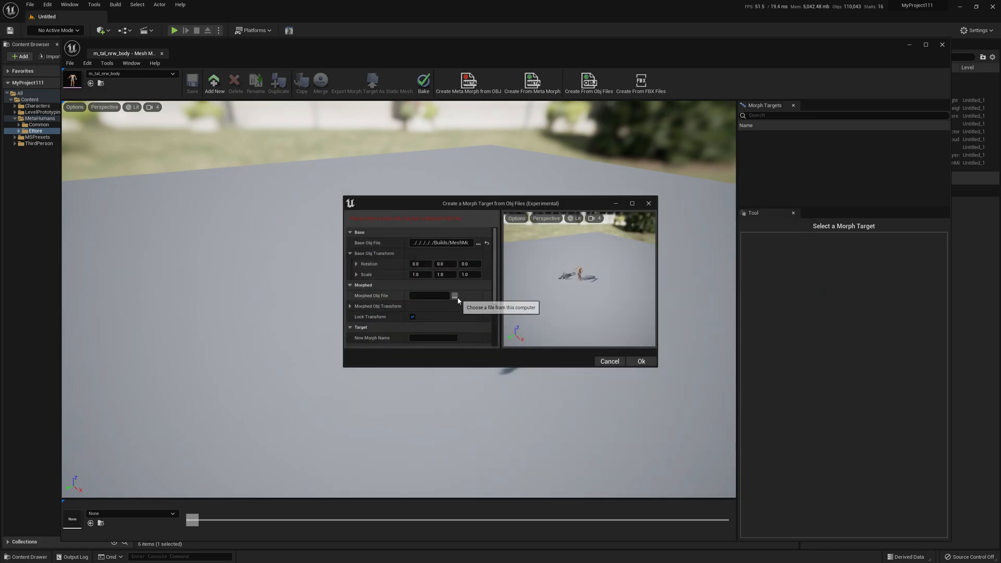
{"action": "left_click", "coordinate": [454, 295]}
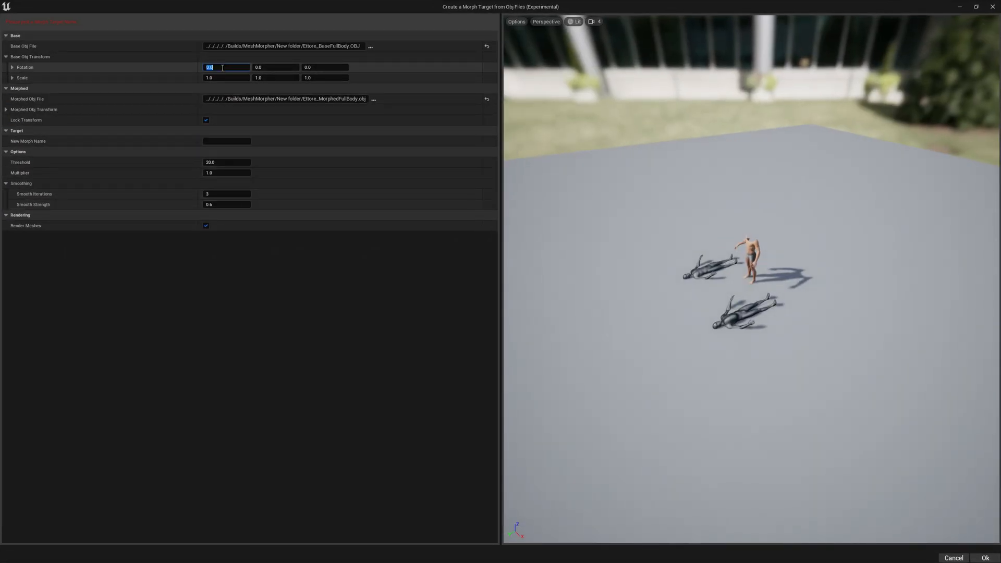
{"action": "type", "text": "90"}
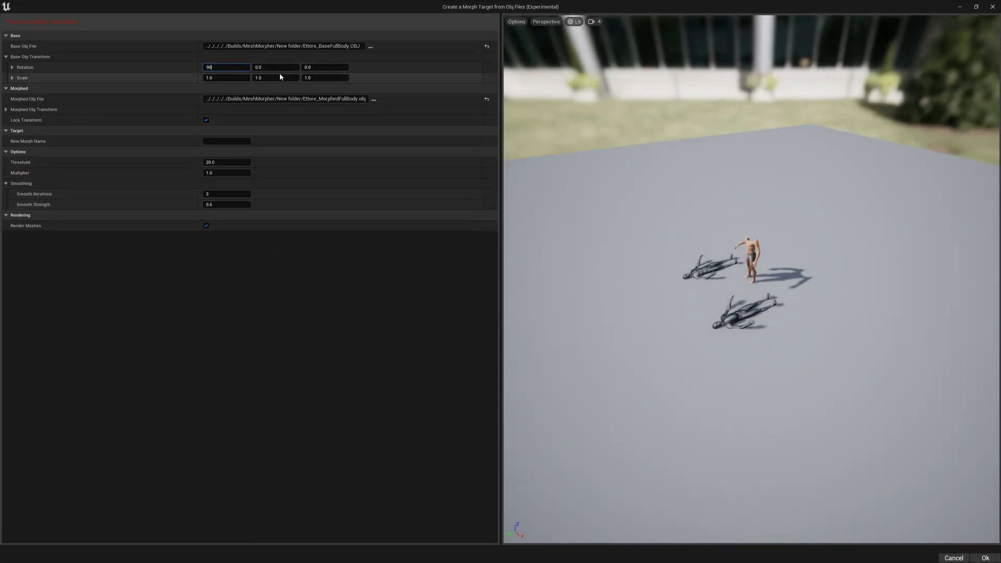
{"action": "type", "text": "180"}
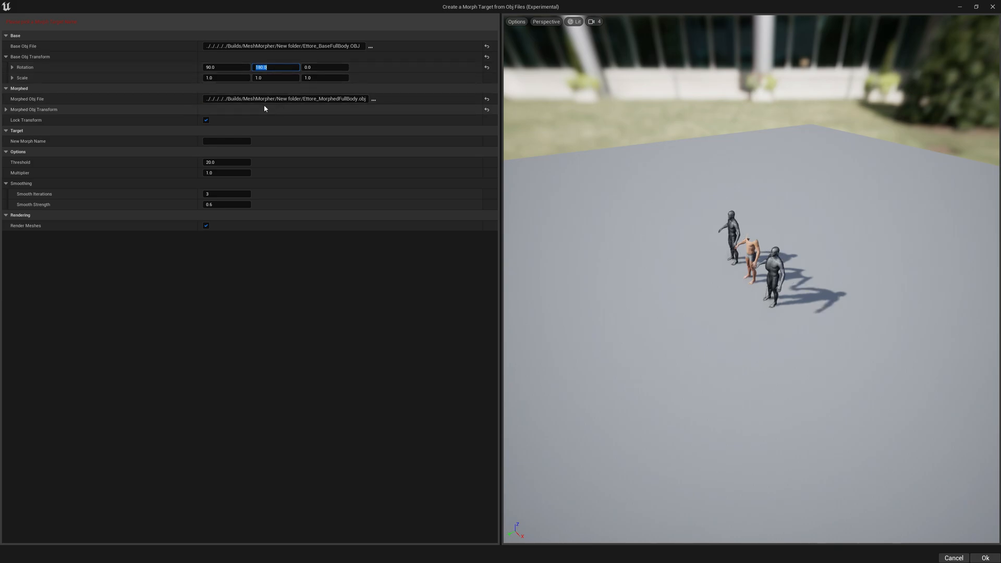
Step: Name the morph Test1, set Smooth Iterations to 0, and generate it
{"action": "left_click", "coordinate": [226, 77]}
{"action": "type", "text": "-1"}
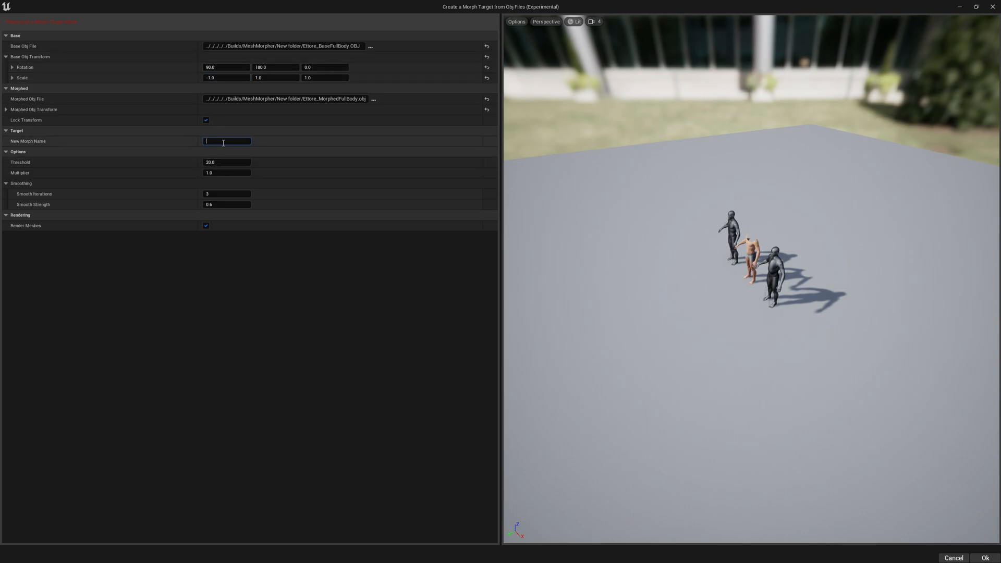
{"action": "type", "text": "Test1"}
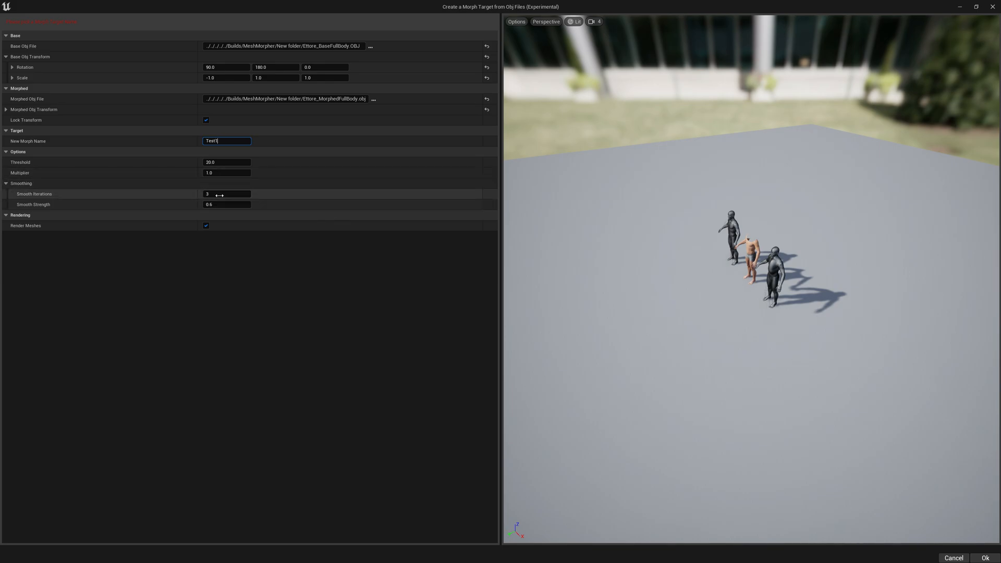
{"action": "left_click", "coordinate": [227, 194]}
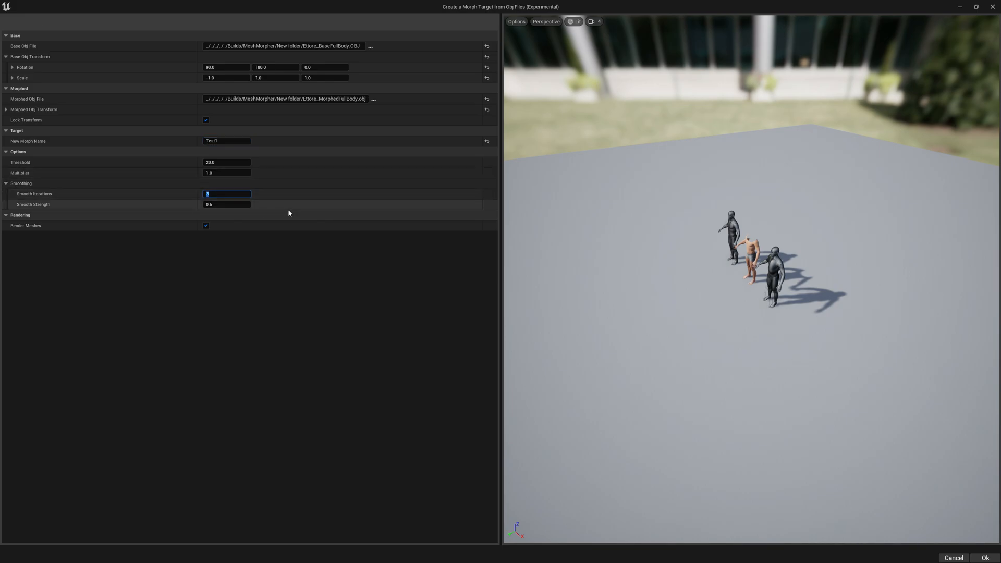
{"action": "type", "text": "0"}
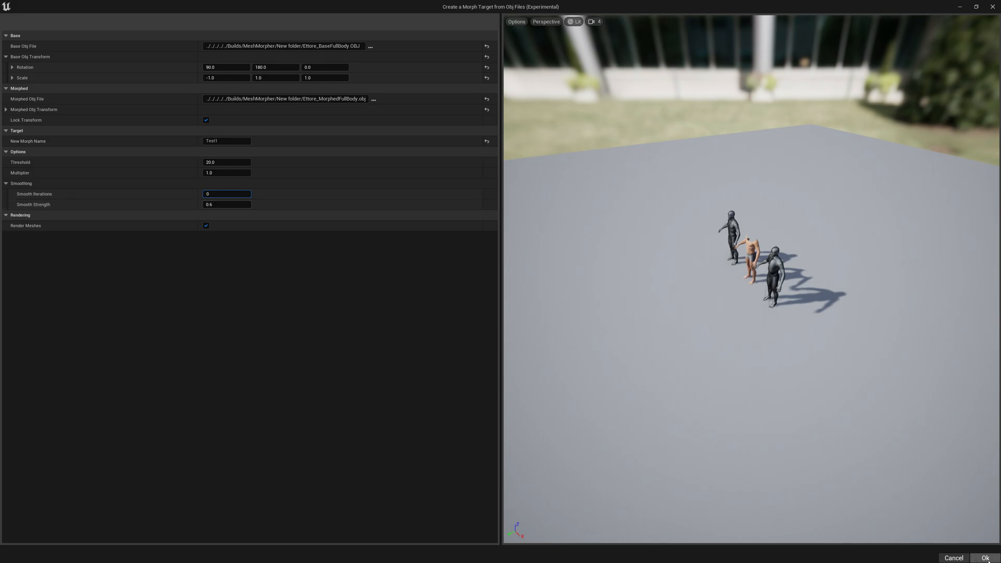
{"action": "left_click", "coordinate": [984, 558]}
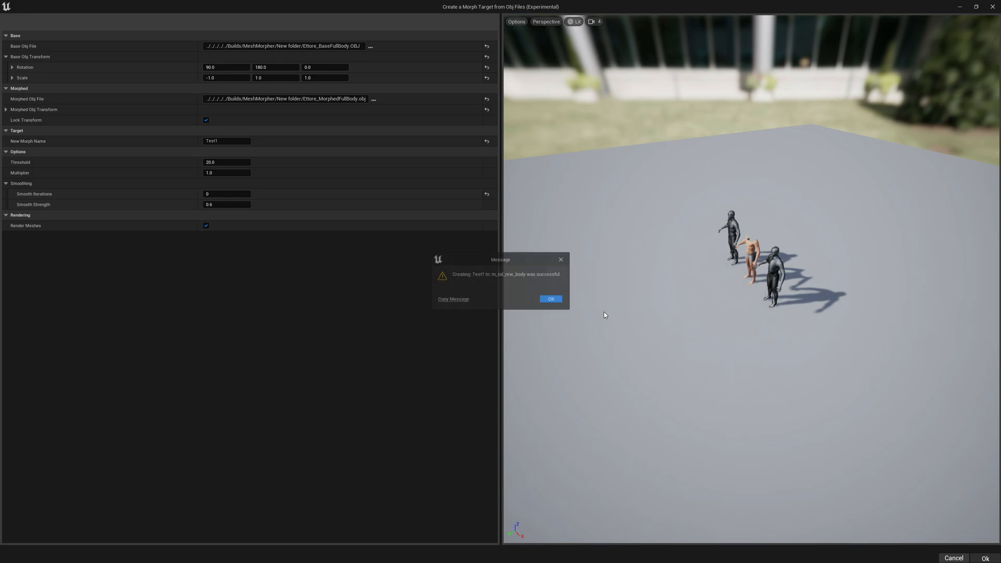
{"action": "left_click", "coordinate": [551, 299]}
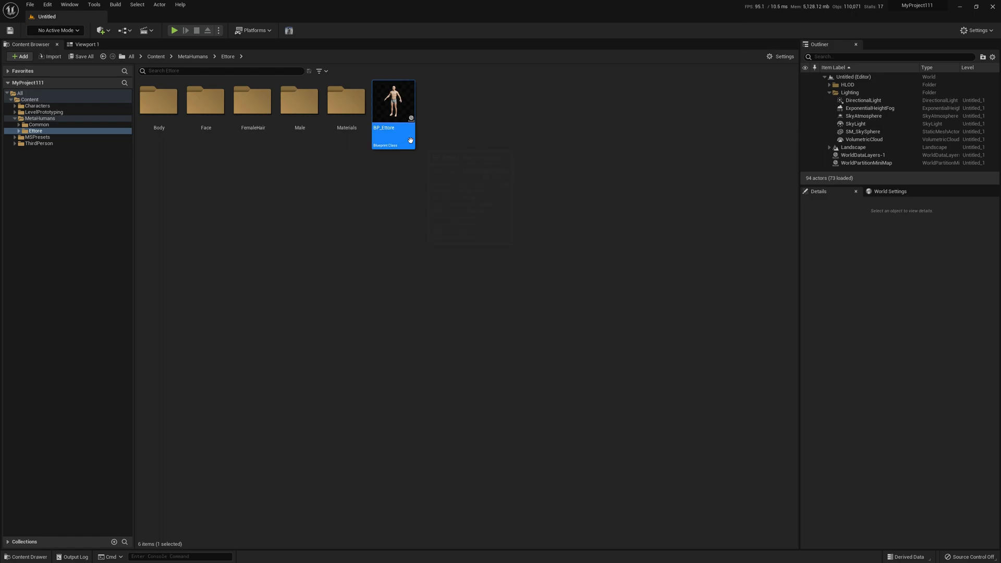
{"action": "mouse_move", "coordinate": [391, 102]}
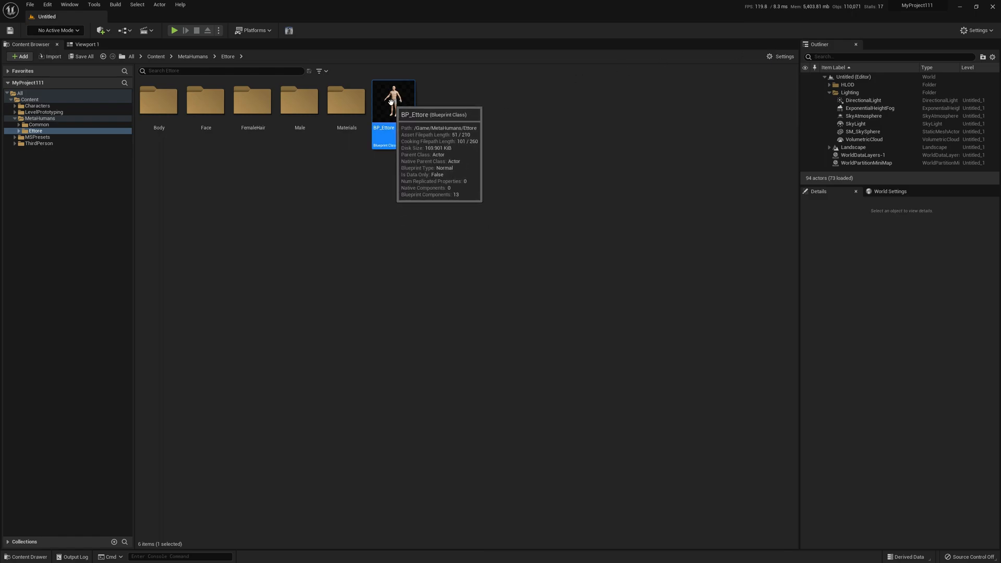
Step: Open BP_Ettore from MetaHumans/Ettore in the Blueprint editor
{"action": "double_click", "coordinate": [392, 99]}
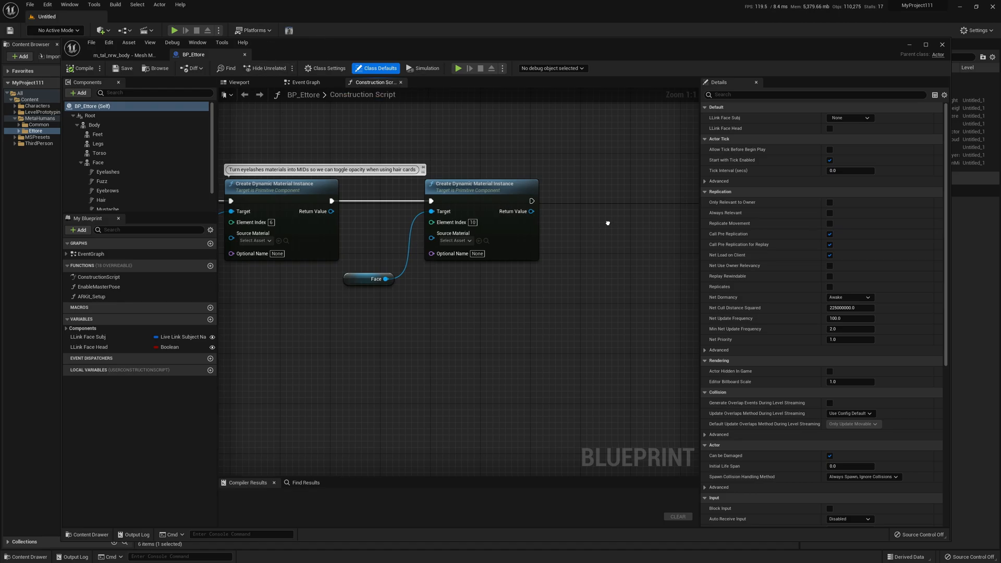
Step: Add a custom event named EnableMorphs in BP_Ettore's Event Graph
{"action": "left_click", "coordinate": [306, 82]}
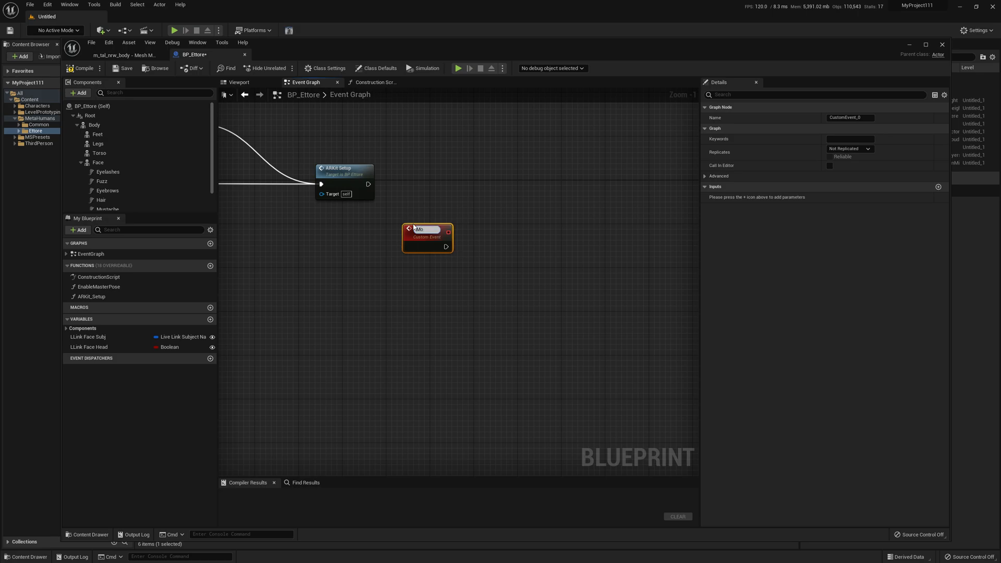
{"action": "type", "text": "EnableM"}
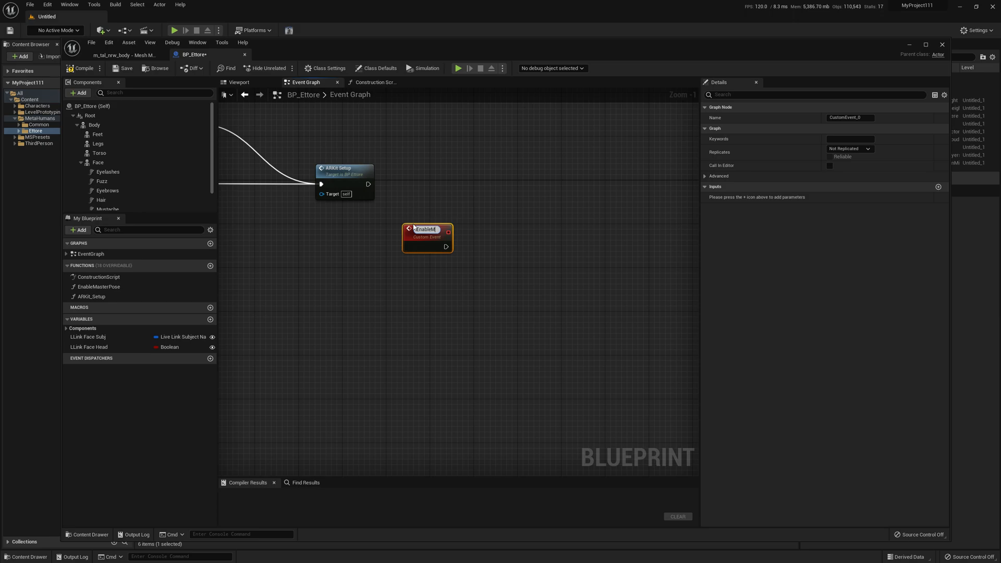
{"action": "type", "text": "EnableMorphs"}
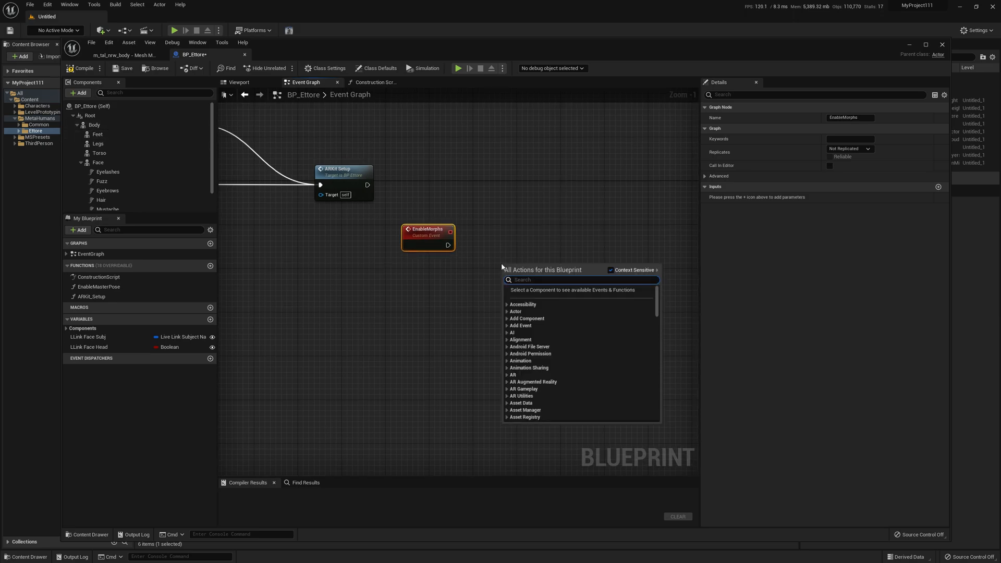
{"action": "type", "text": "s"}
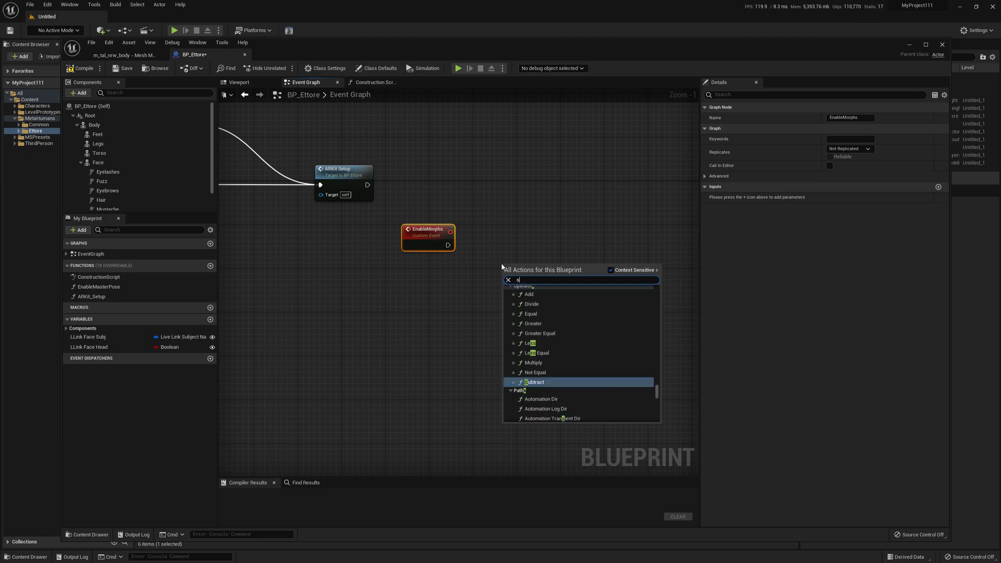
Step: Add Set Morph Target nodes (Test1, 1.0) targeting the Face and Body components
{"action": "type", "text": "set morp"}
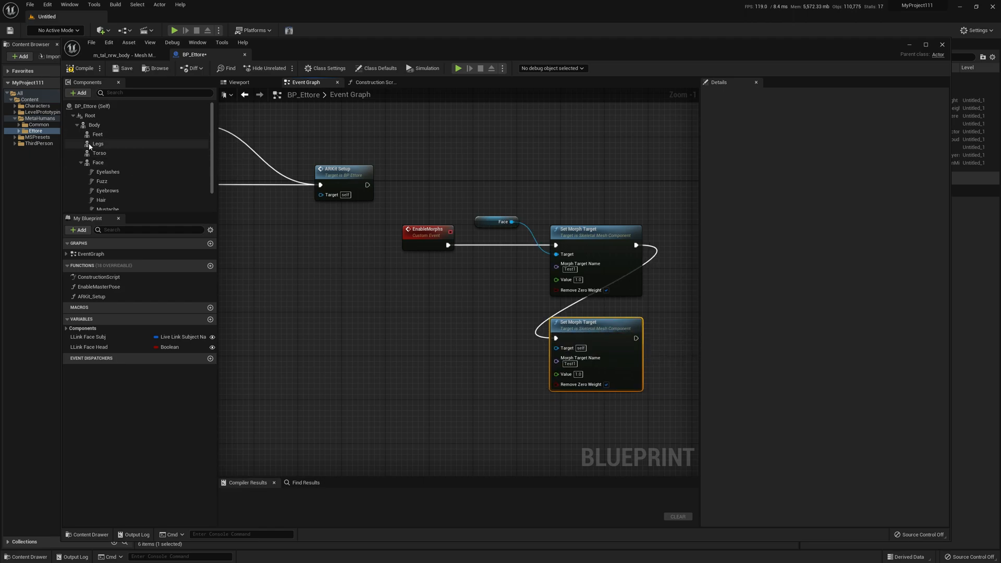
{"action": "left_click", "coordinate": [94, 124]}
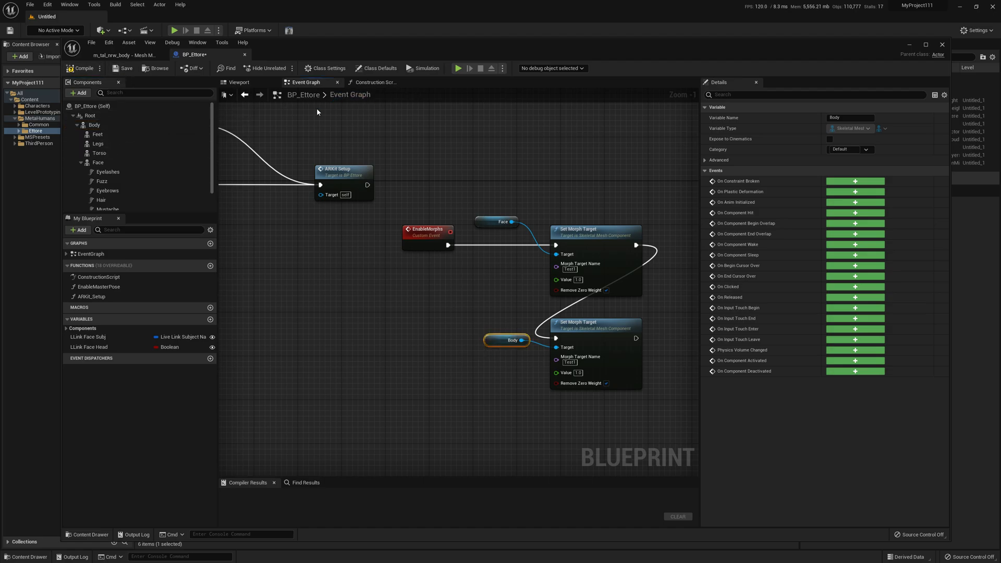
{"action": "left_click", "coordinate": [375, 82]}
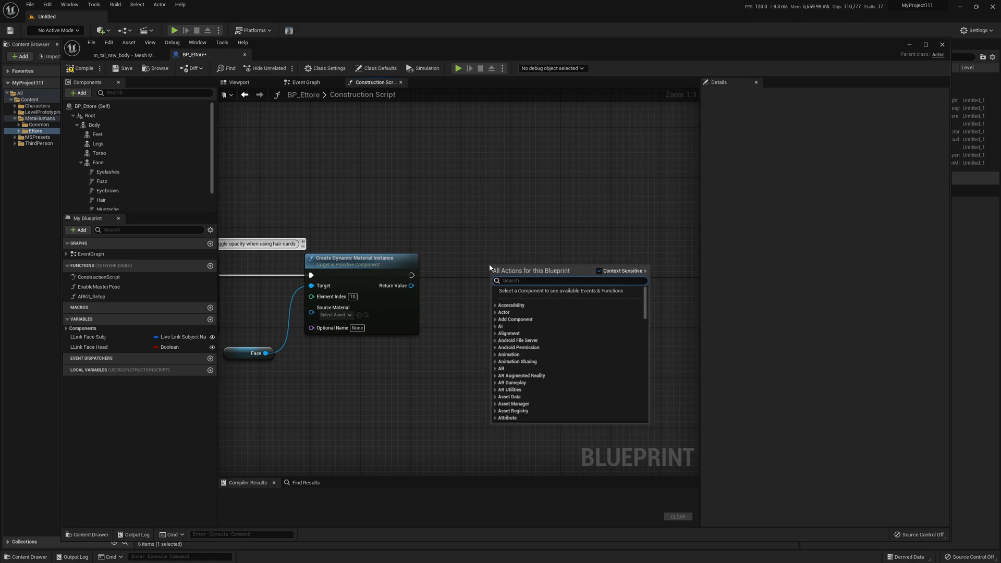
Step: Add an Enable Morphs node after Create Dynamic Material Instance and compile BP_Ettore
{"action": "type", "text": "enable"}
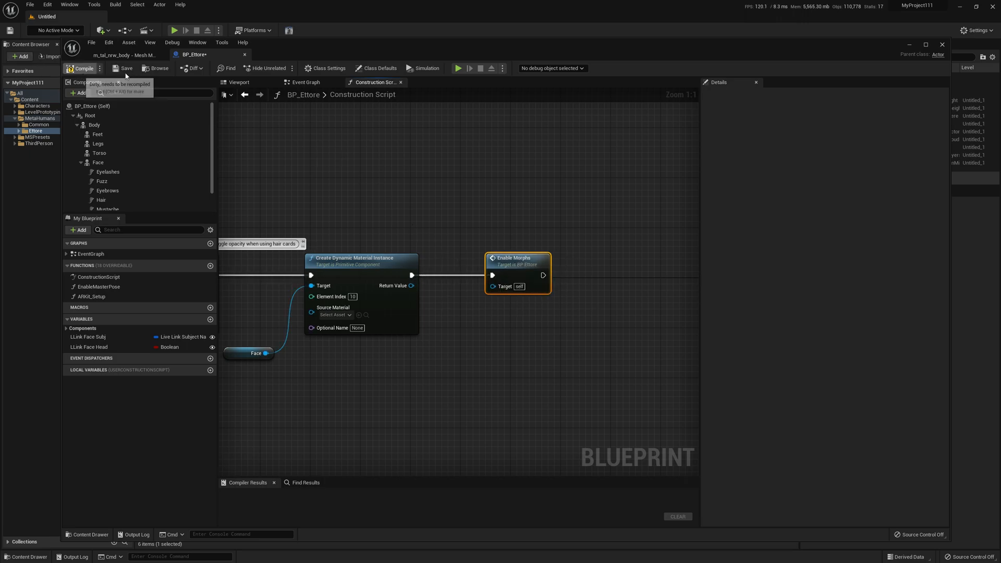
{"action": "left_click", "coordinate": [82, 69]}
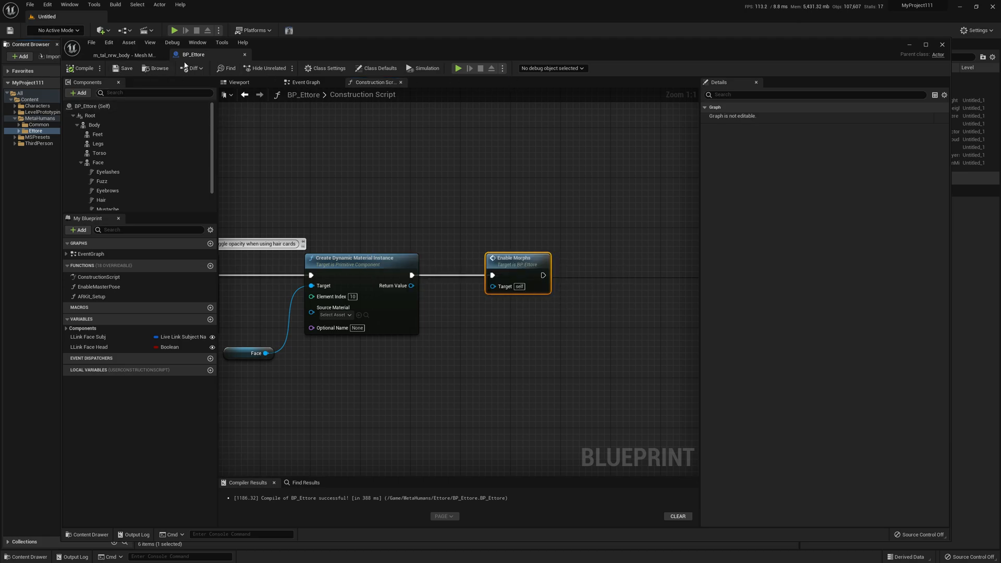
{"action": "mouse_move", "coordinate": [193, 55]}
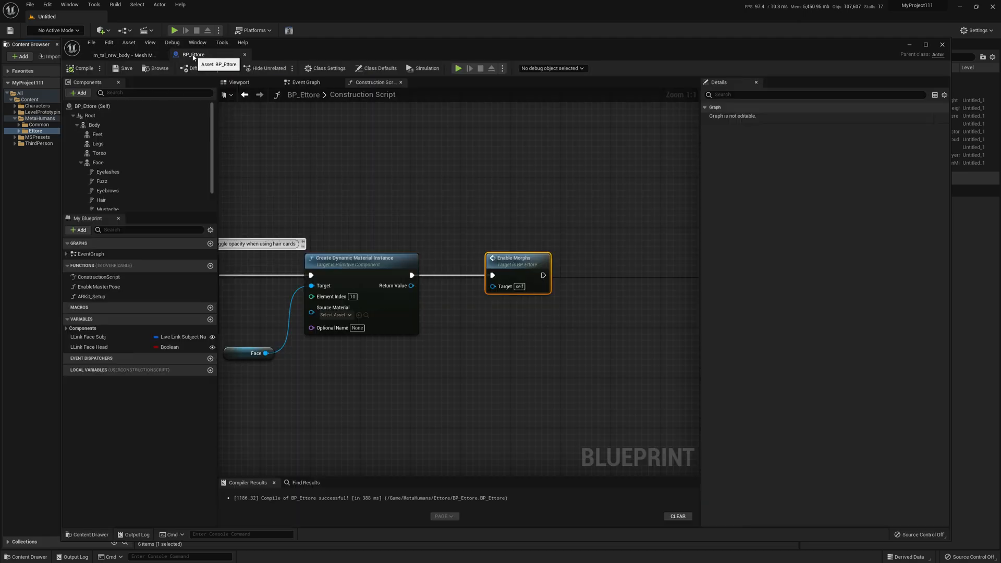
{"action": "mouse_move", "coordinate": [159, 68]}
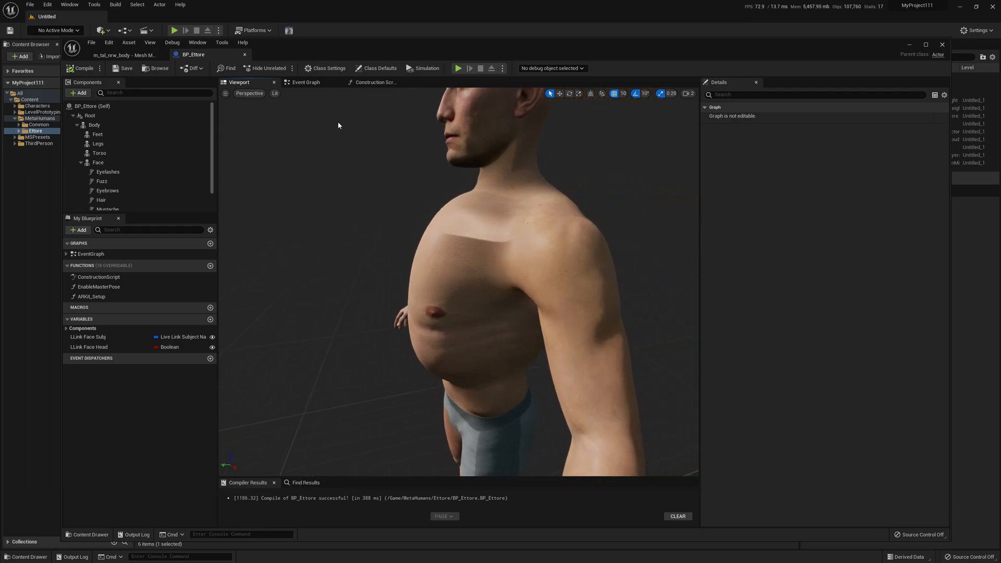
{"action": "mouse_move", "coordinate": [144, 135]}
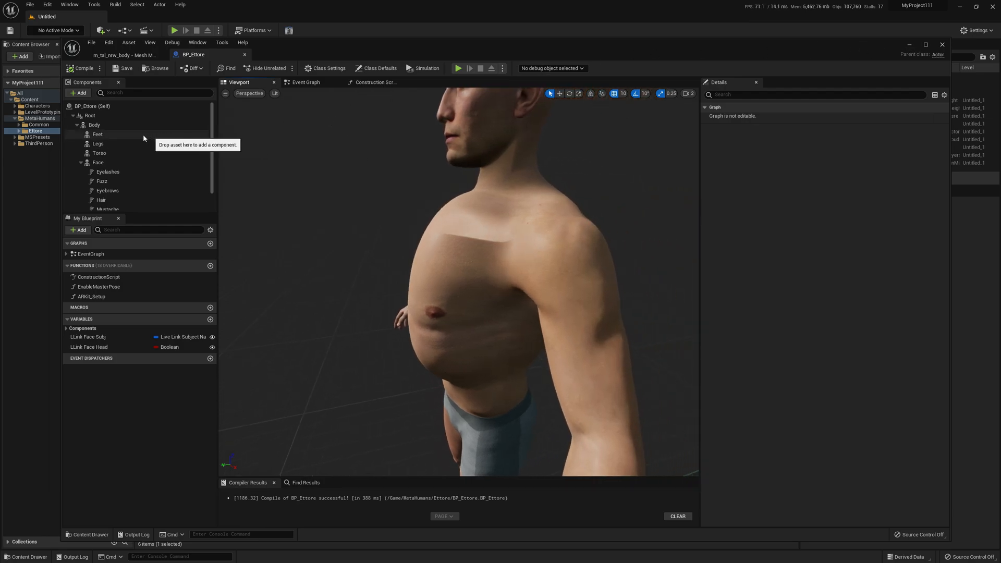
Step: Select the Body component to show its mesh details
{"action": "left_click", "coordinate": [94, 125]}
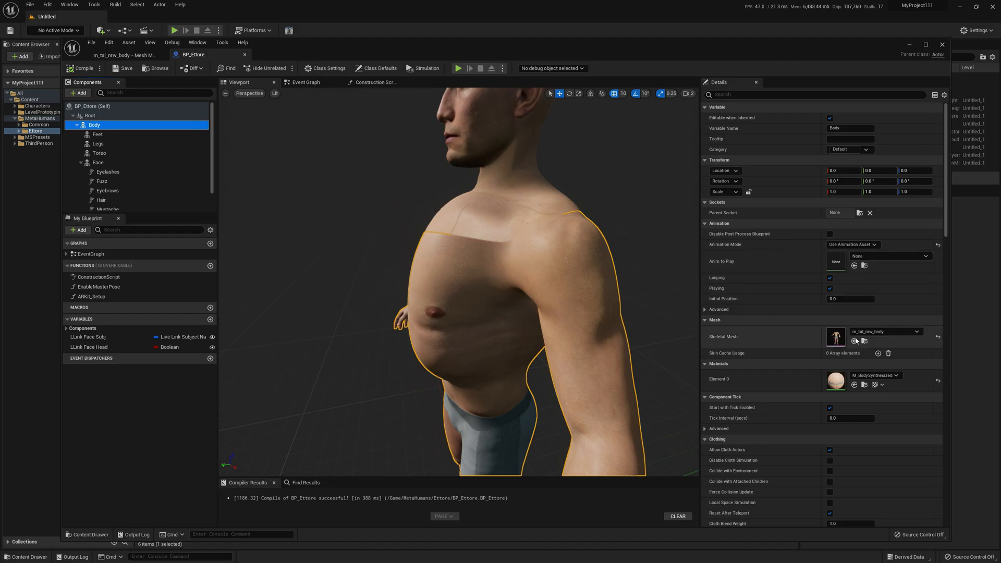
{"action": "mouse_move", "coordinate": [835, 336]}
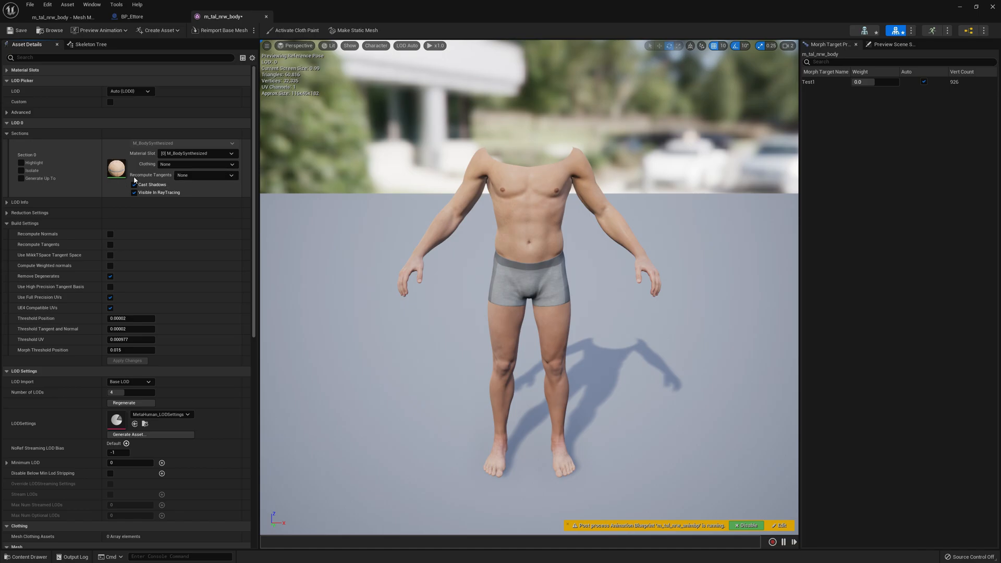
{"action": "mouse_move", "coordinate": [191, 179]}
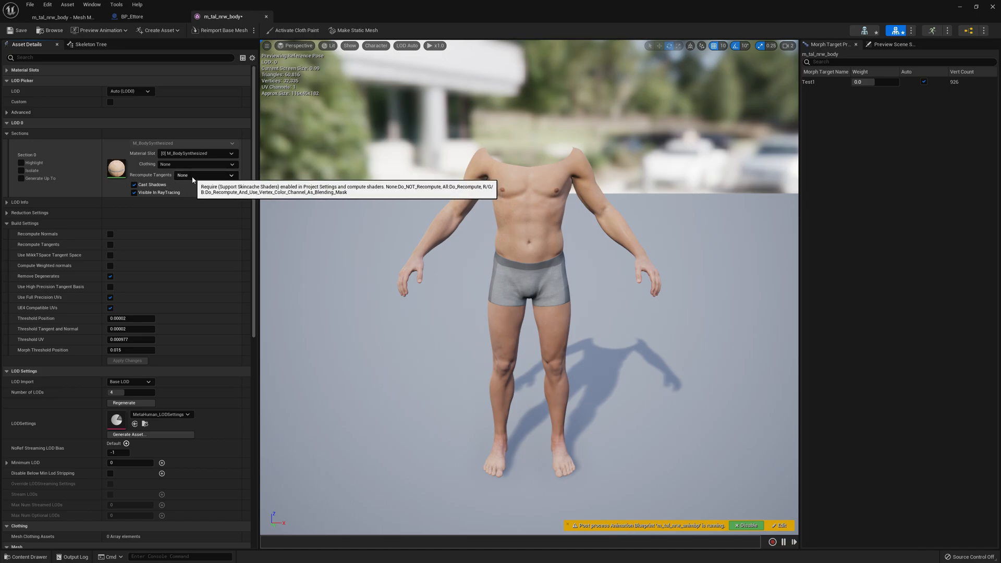
Step: Set m_tal_nrw_body Section 0 Recompute Tangents to Green, save, and return to BP_Ettore
{"action": "left_click", "coordinate": [207, 175]}
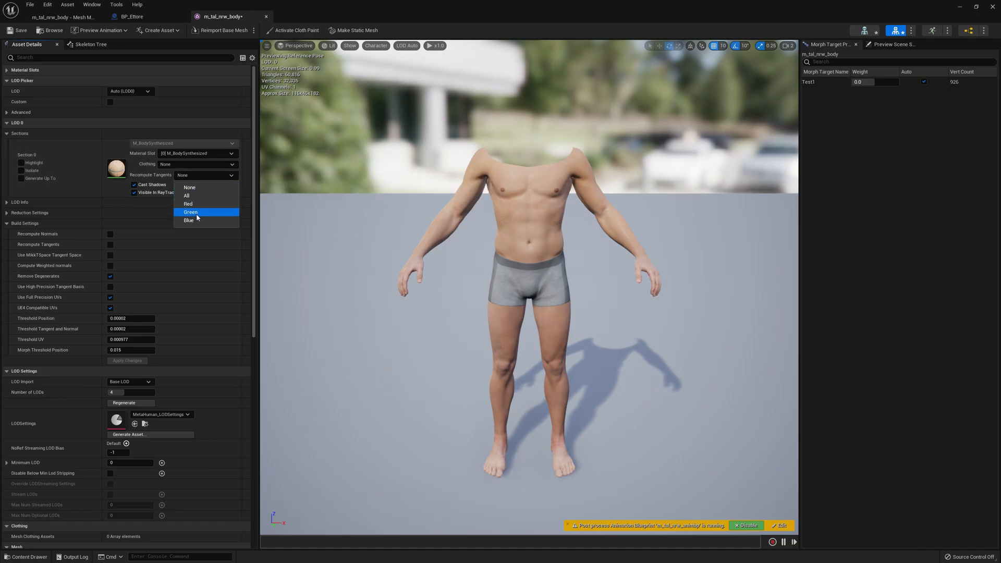
{"action": "left_click", "coordinate": [190, 211]}
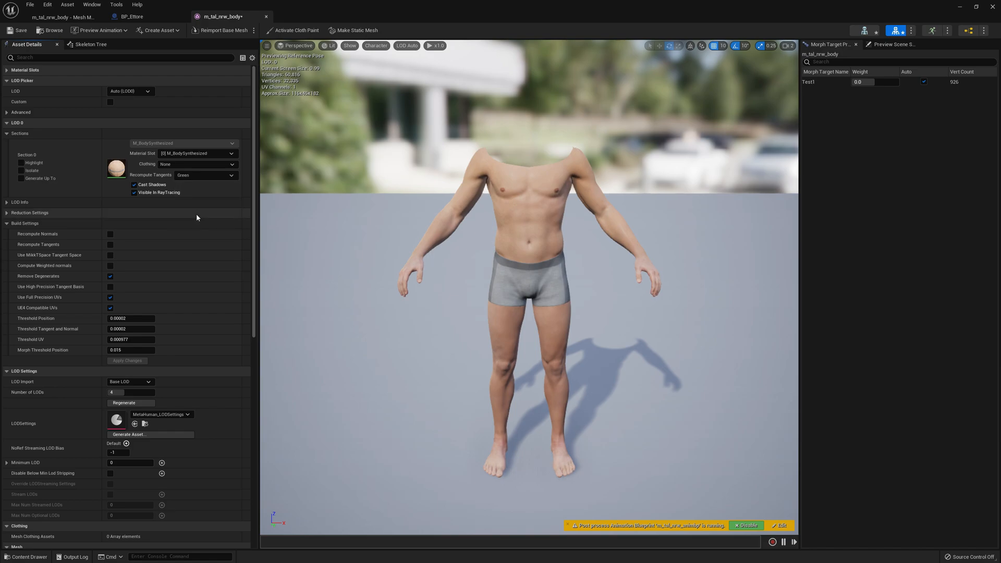
{"action": "left_click", "coordinate": [19, 30]}
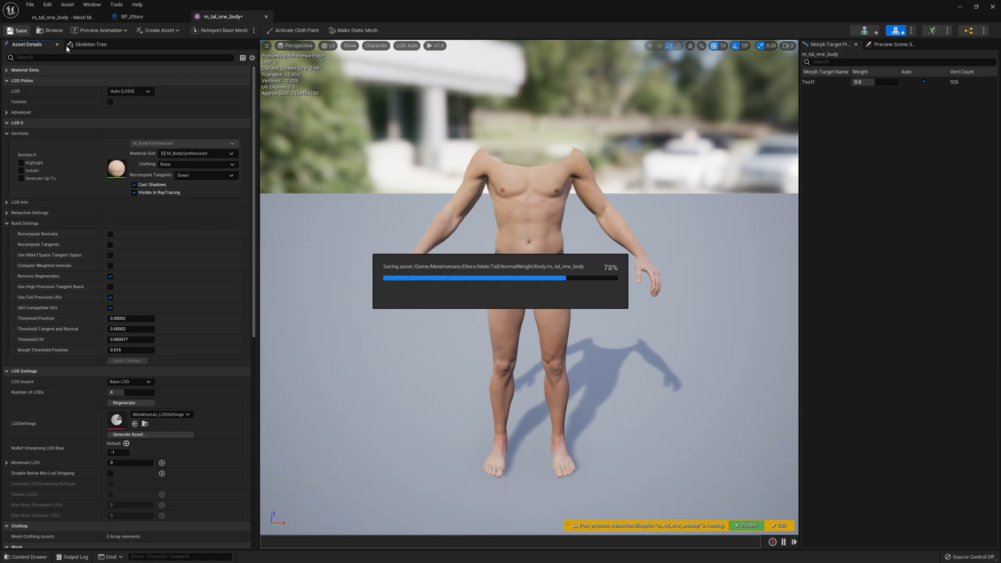
{"action": "left_click", "coordinate": [132, 16]}
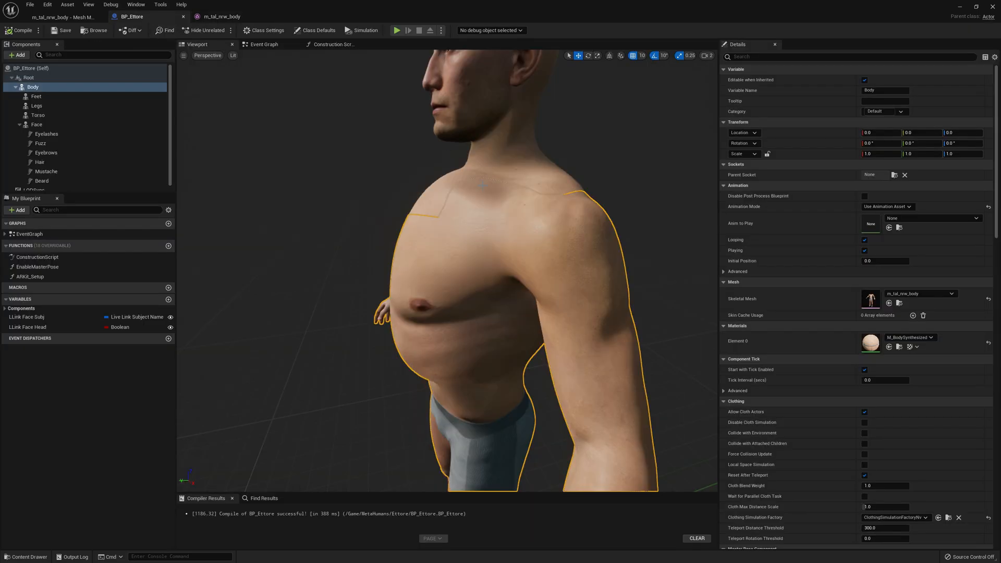